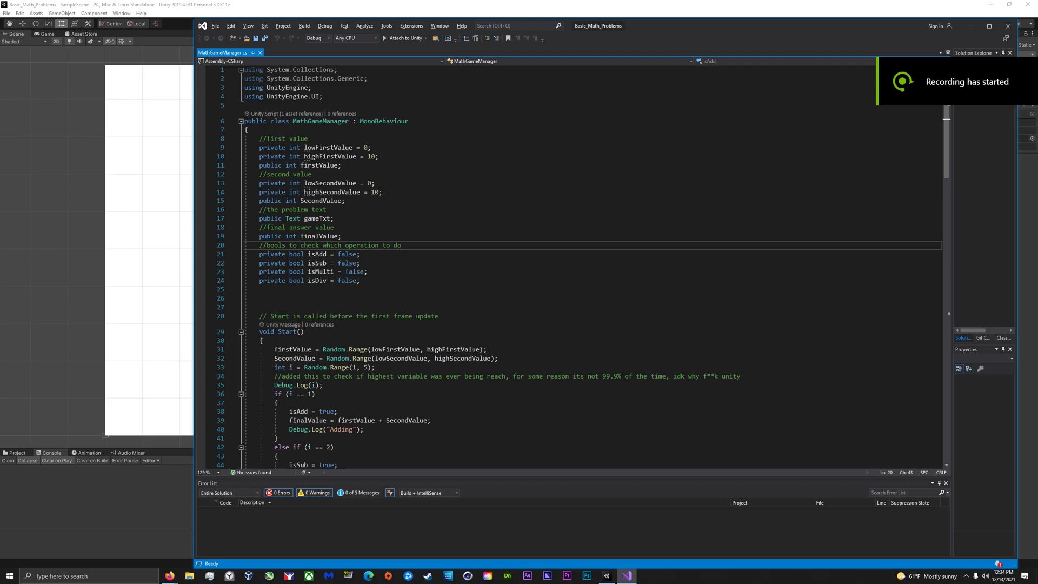
Step: Scroll the script back to the top and type 5 as the answer to the 0/5 problem
{"action": "scroll", "scroll_direction": "down", "scroll_amount": 3}
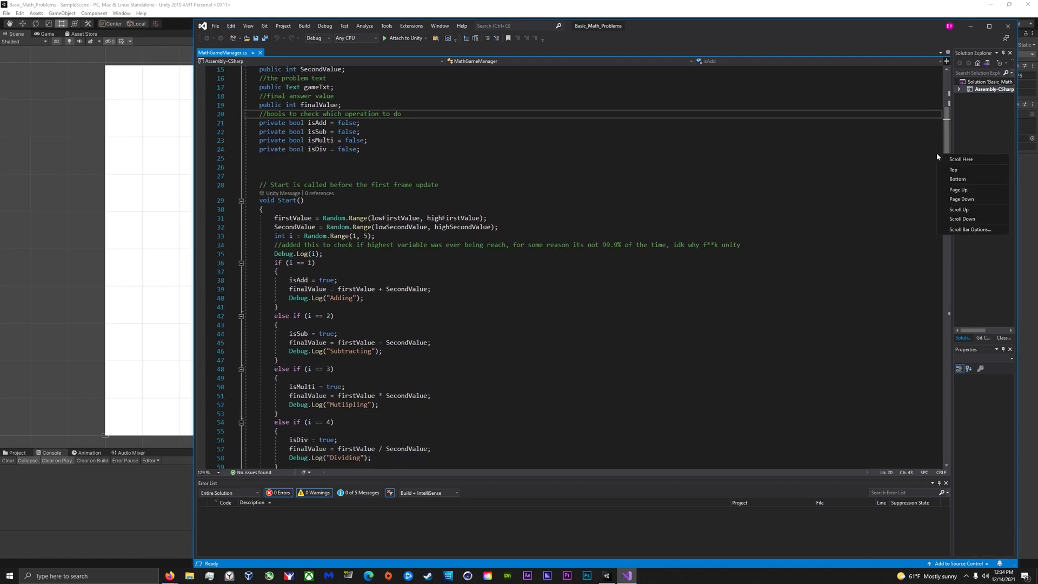
{"action": "left_click", "coordinate": [954, 169]}
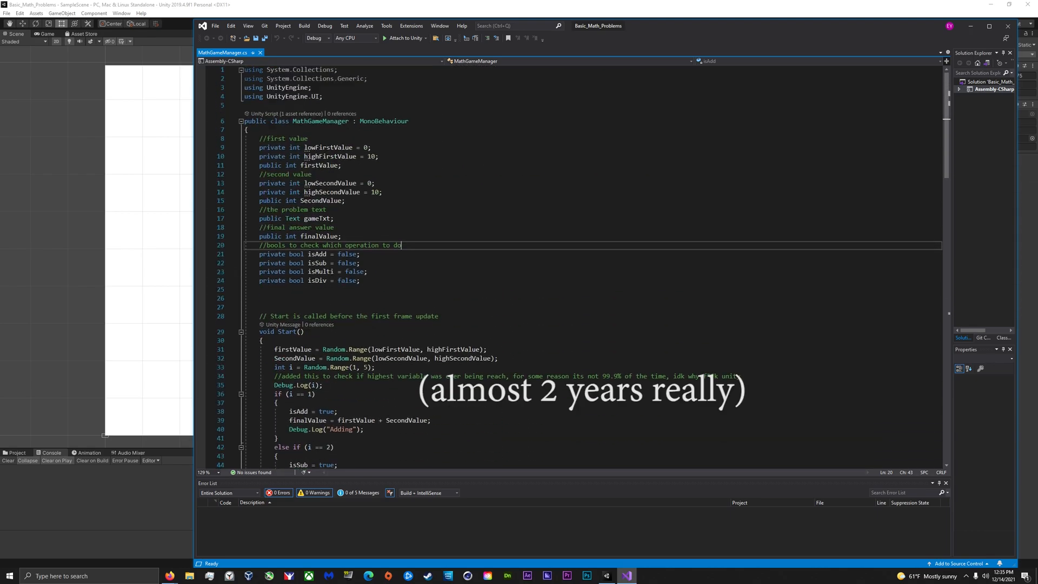
{"action": "scroll", "scroll_direction": "down", "scroll_amount": 3}
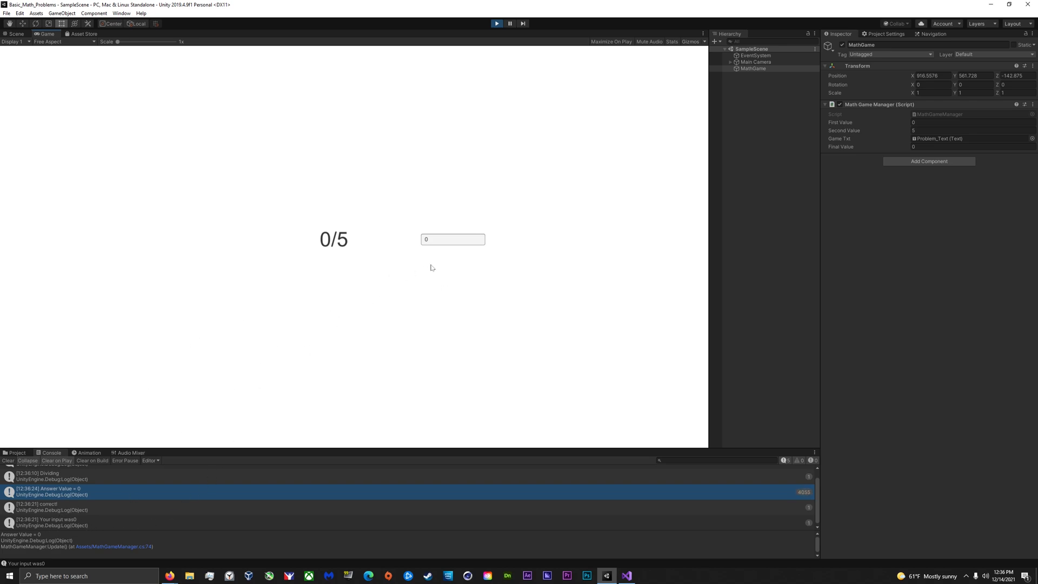
{"action": "type", "text": "5"}
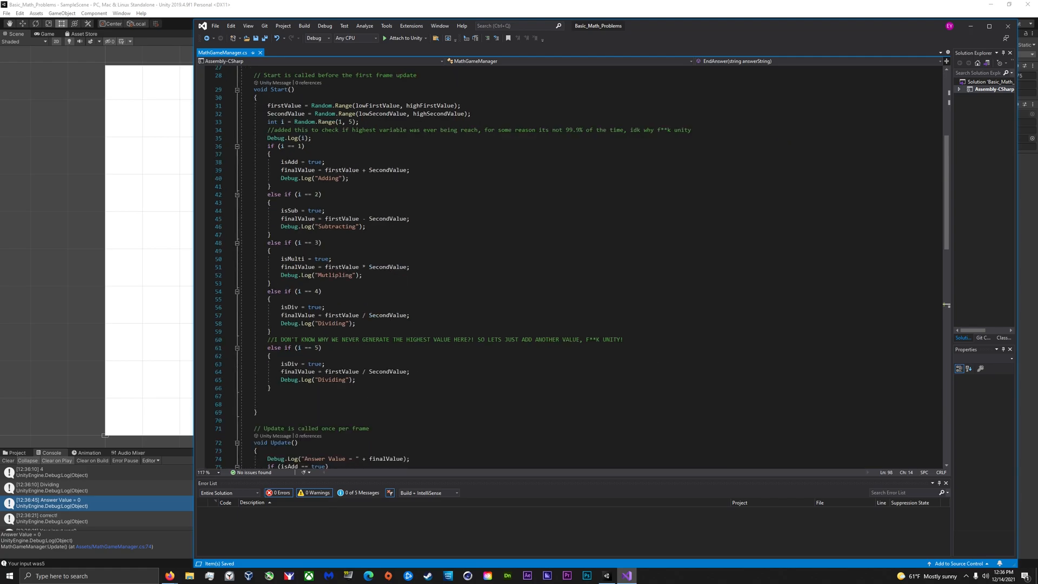
{"action": "scroll", "scroll_direction": "down", "scroll_amount": 3}
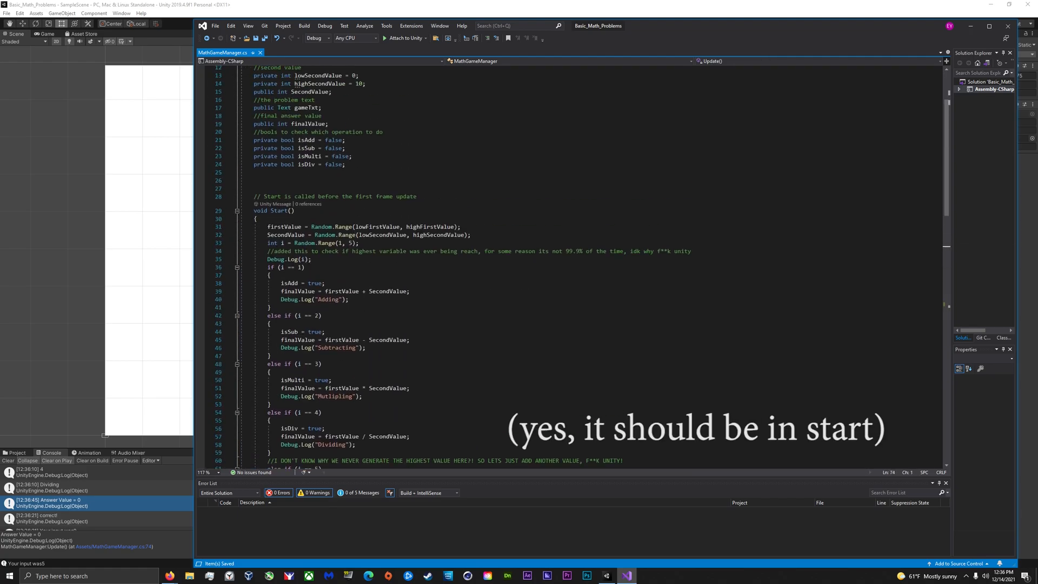
{"action": "scroll", "scroll_direction": "down", "scroll_amount": 3}
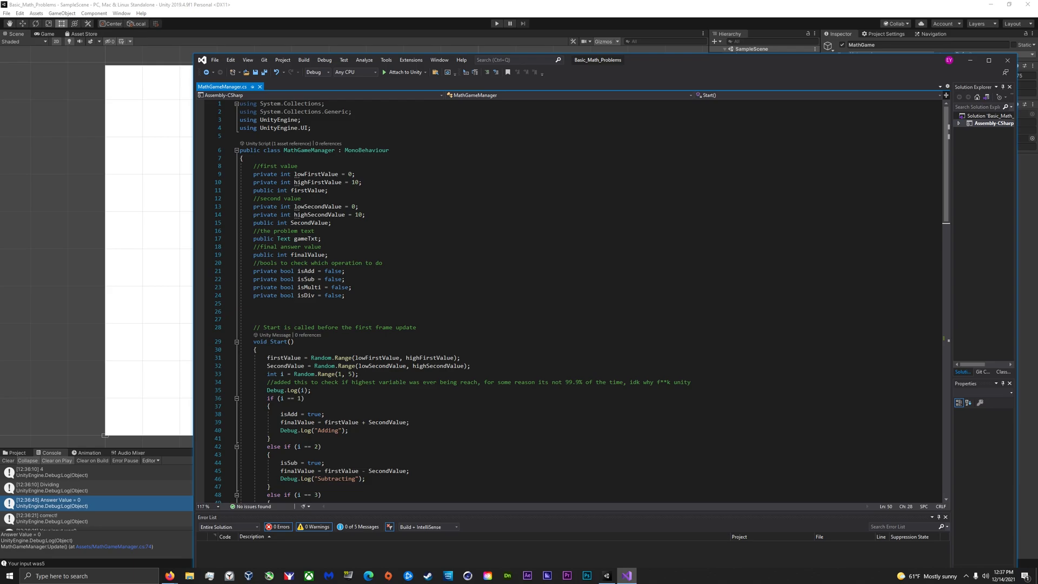
{"action": "scroll", "scroll_direction": "down", "scroll_amount": 3}
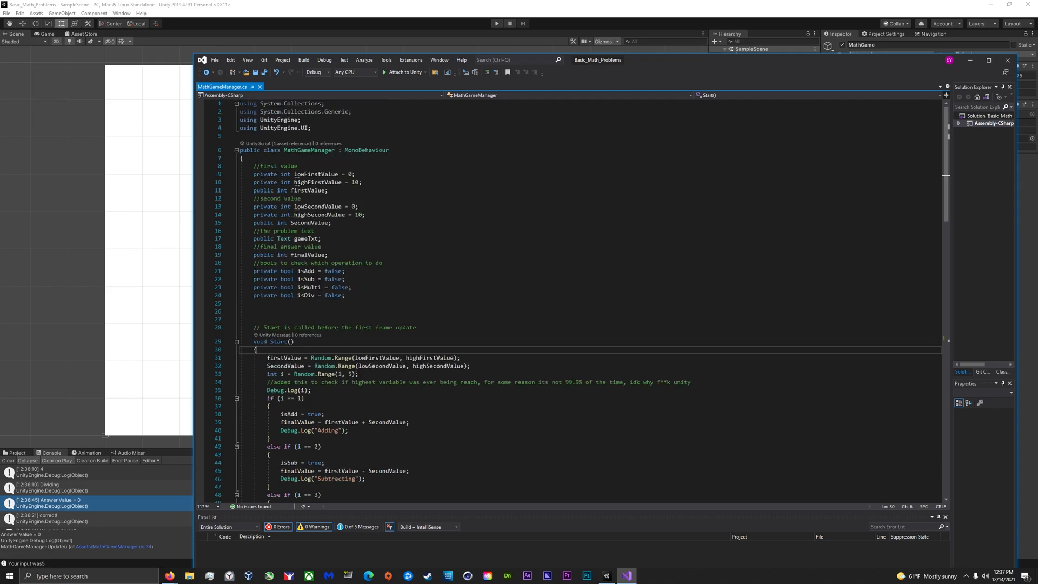
Step: Highlight the first and second value declarations and the finalValue variable to explain them
{"action": "left_click_drag", "start_coordinate": [242, 166], "coordinate": [331, 223]}
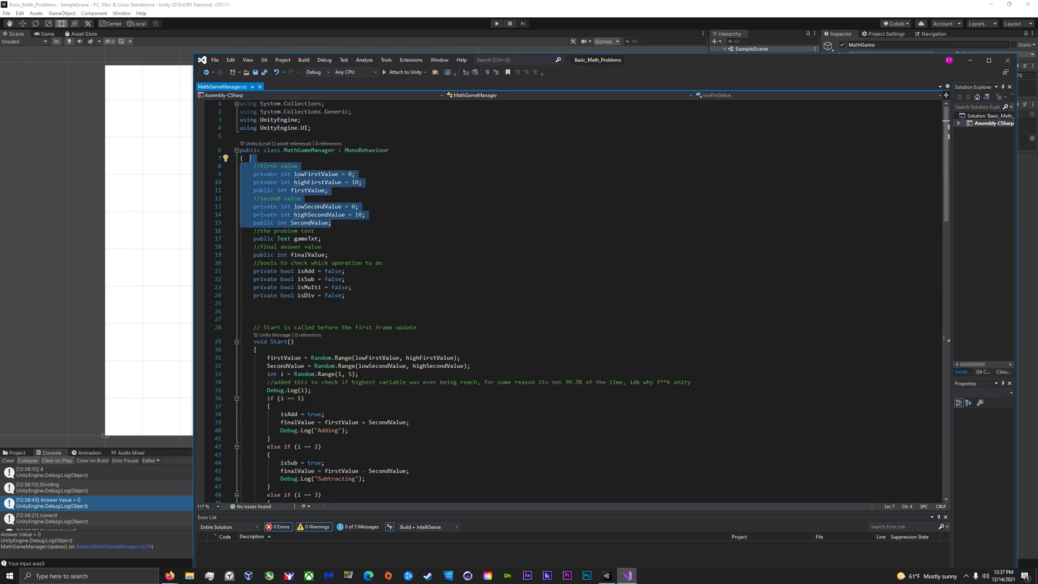
{"action": "left_click", "coordinate": [300, 239]}
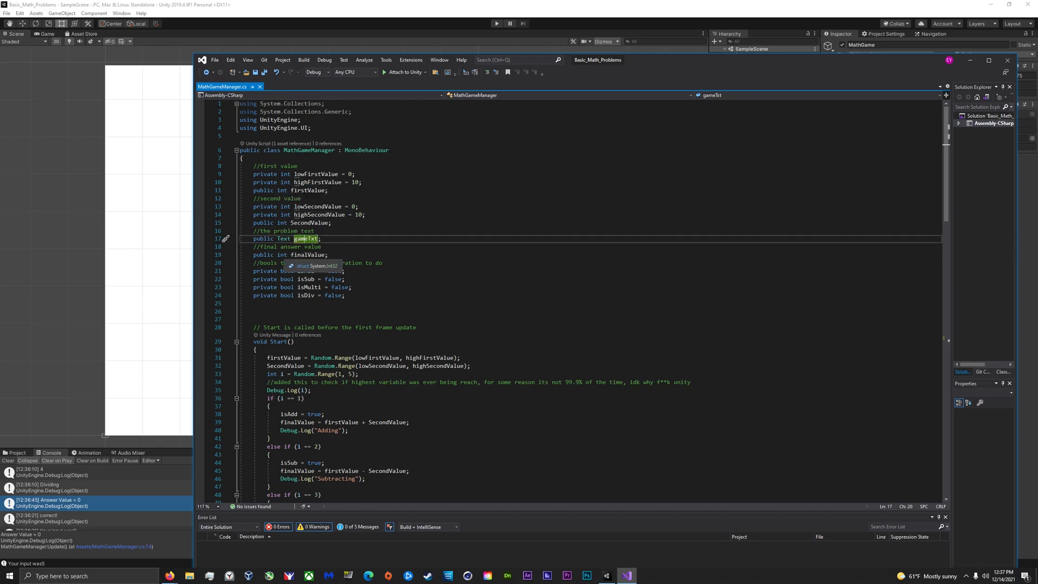
{"action": "scroll", "scroll_direction": "down", "scroll_amount": 3}
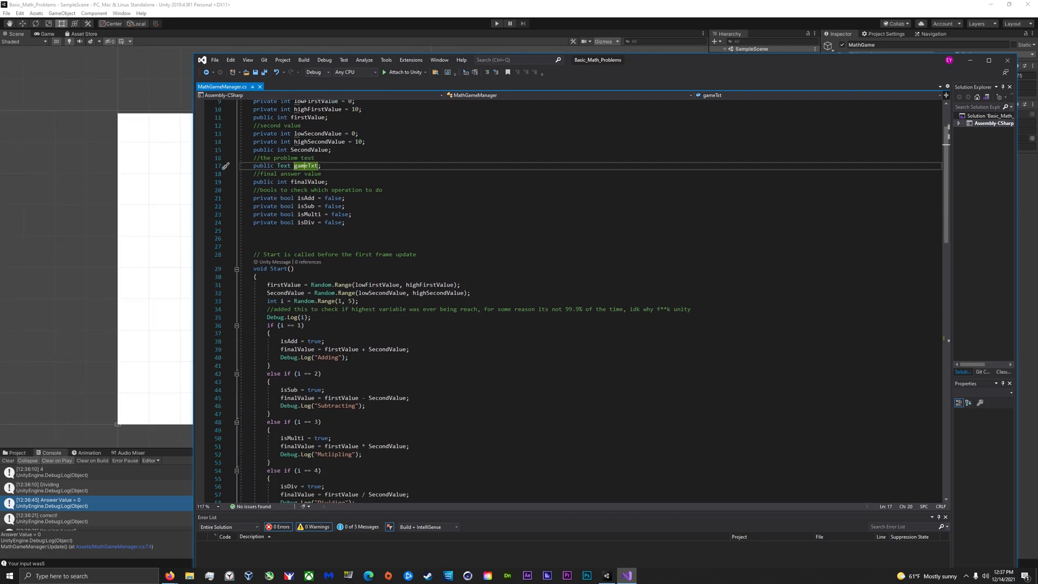
{"action": "scroll", "scroll_direction": "down", "scroll_amount": 3}
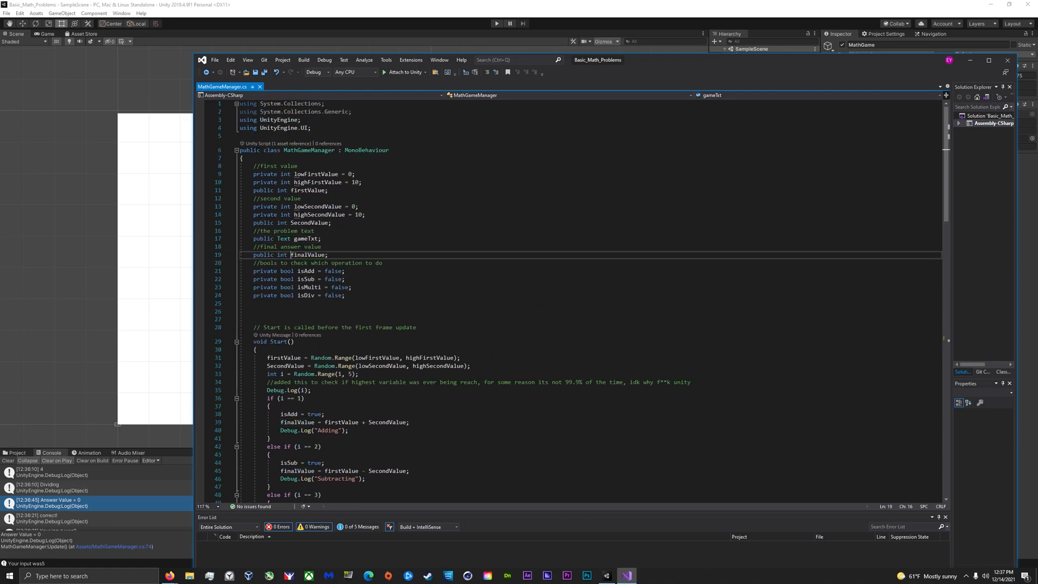
{"action": "double_click", "coordinate": [306, 271]}
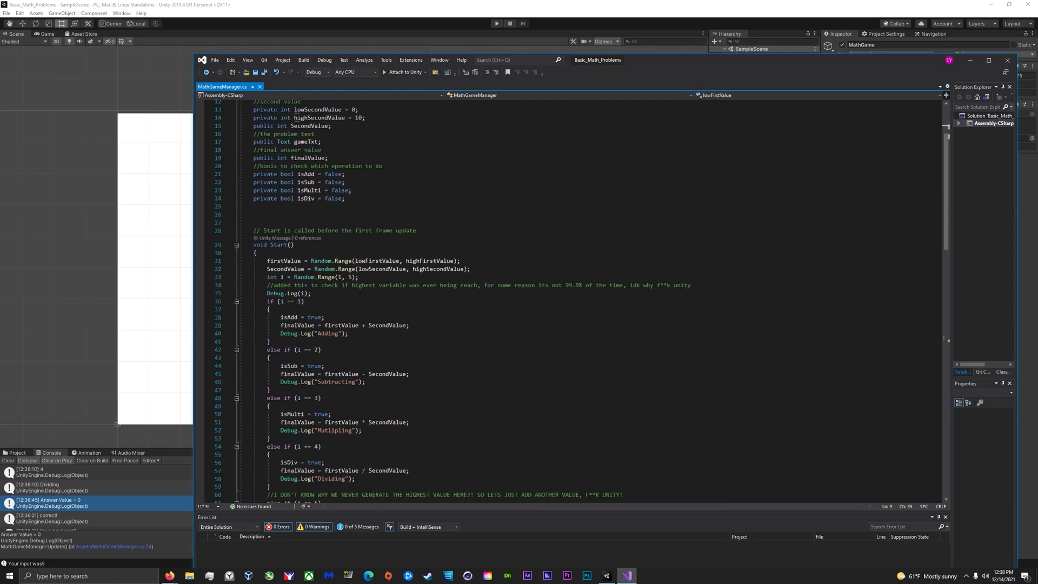
{"action": "scroll", "scroll_direction": "down", "scroll_amount": 3}
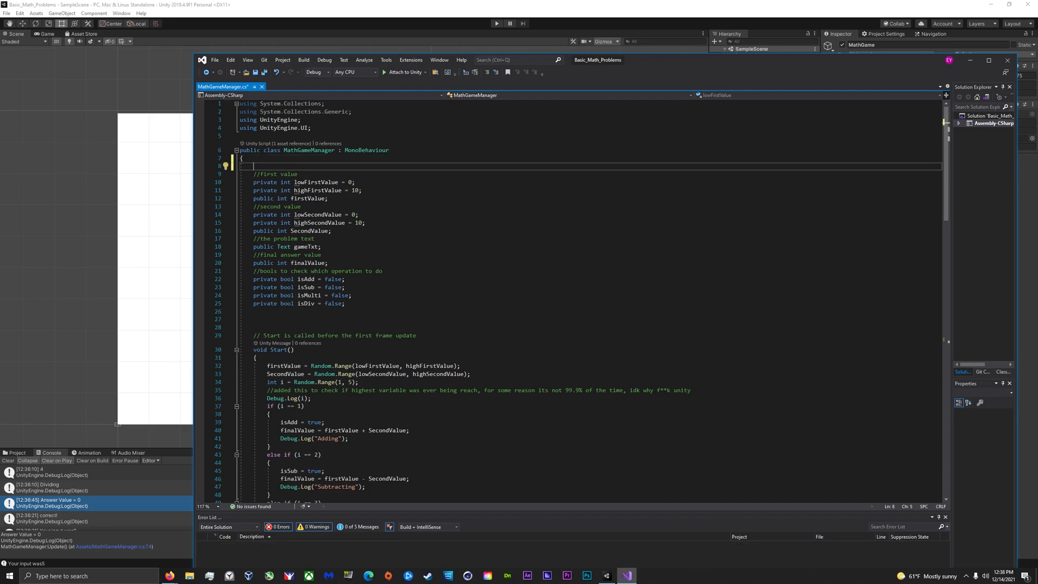
Step: Type [SerializeField] before the value fields, then scroll through the script
{"action": "type", "text": "[SerializeField]"}
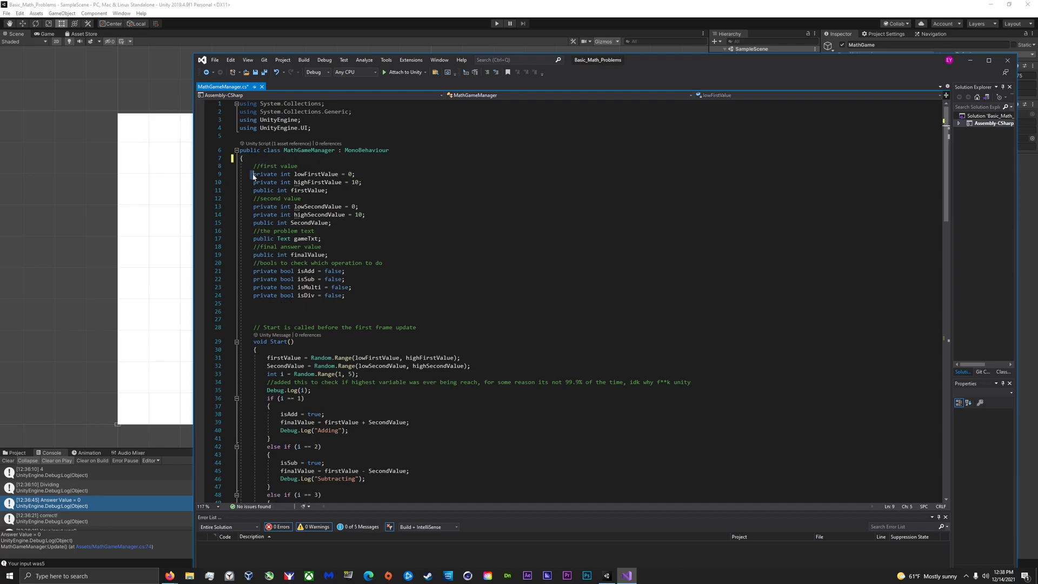
{"action": "type", "text": "[SerializeField]"}
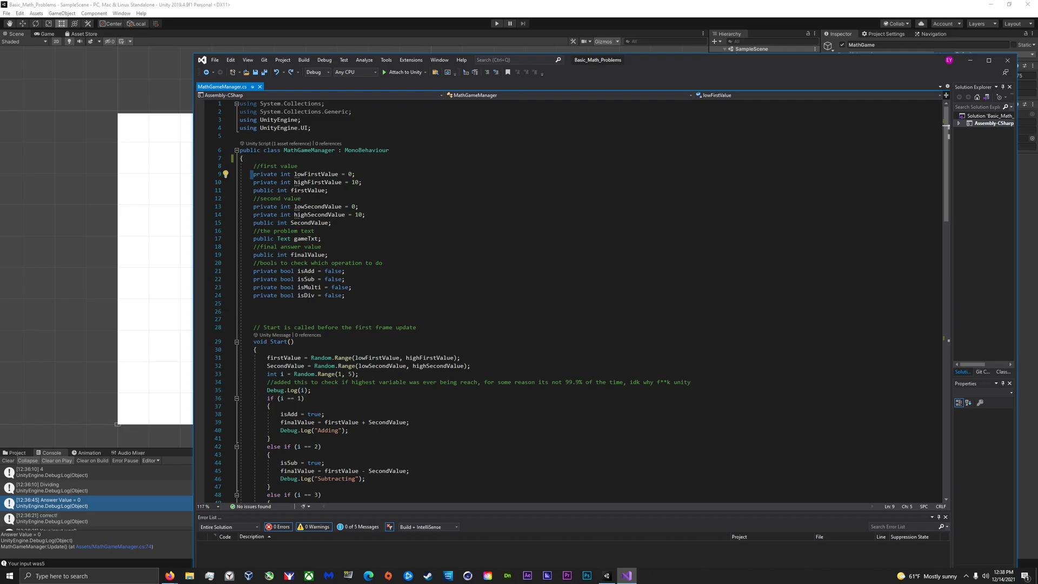
{"action": "scroll", "scroll_direction": "down", "scroll_amount": 3}
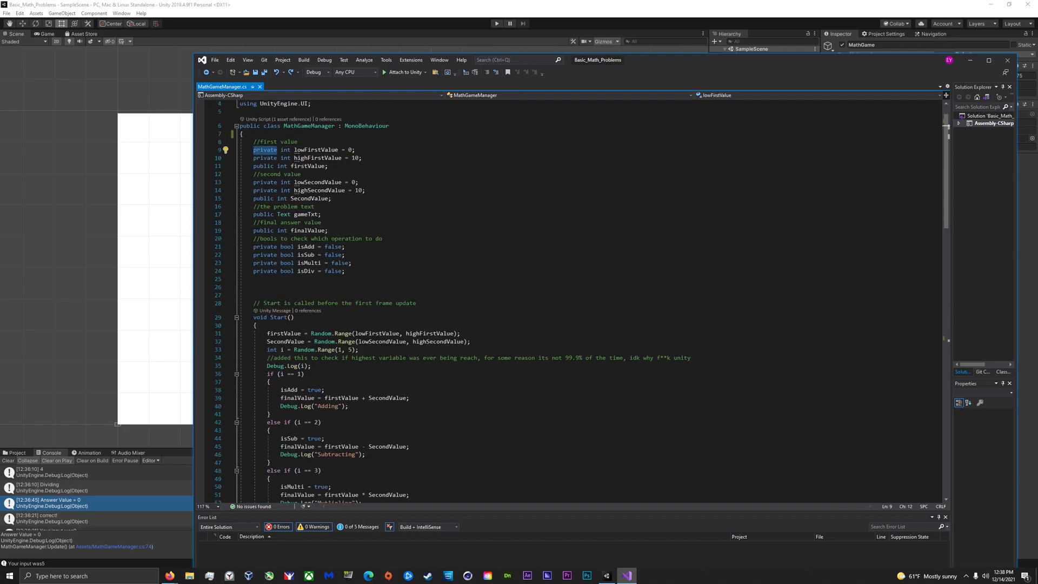
{"action": "scroll", "scroll_direction": "down", "scroll_amount": 3}
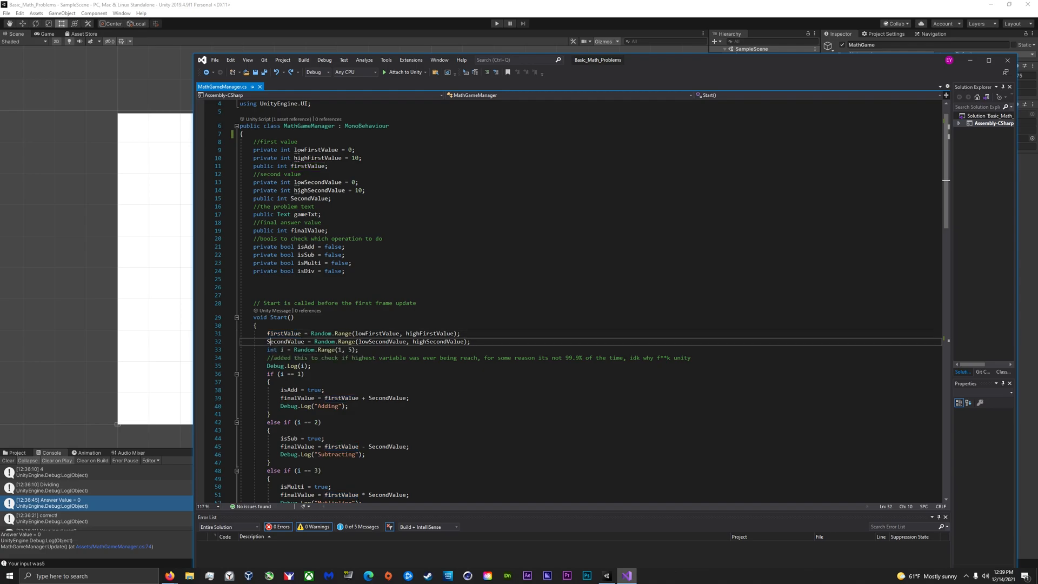
Step: Highlight the int operation variable and Random.Range upper bound 5, then scroll the if/else chain
{"action": "scroll", "scroll_direction": "down", "scroll_amount": 3}
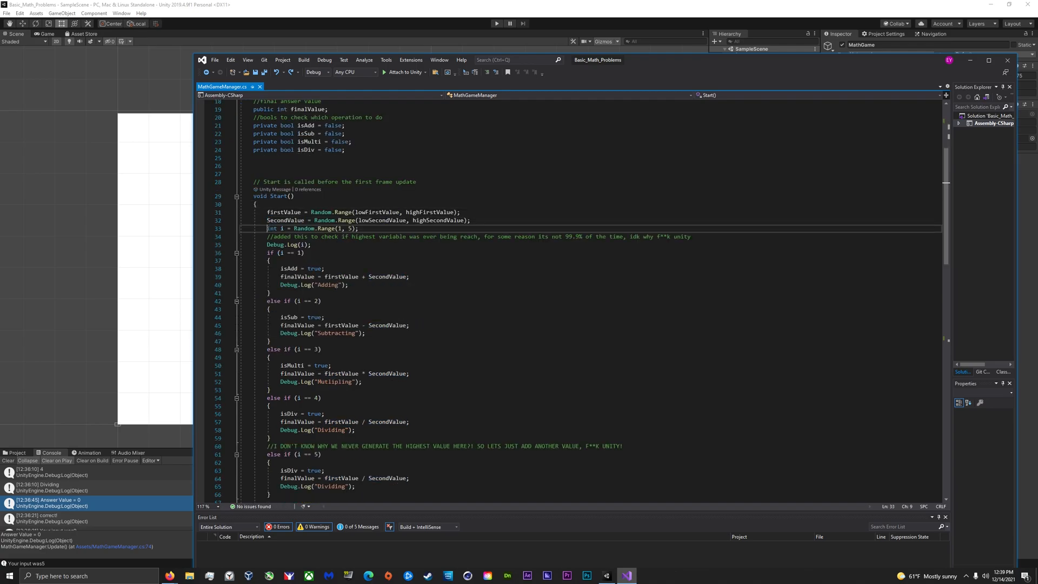
{"action": "double_click", "coordinate": [272, 227]}
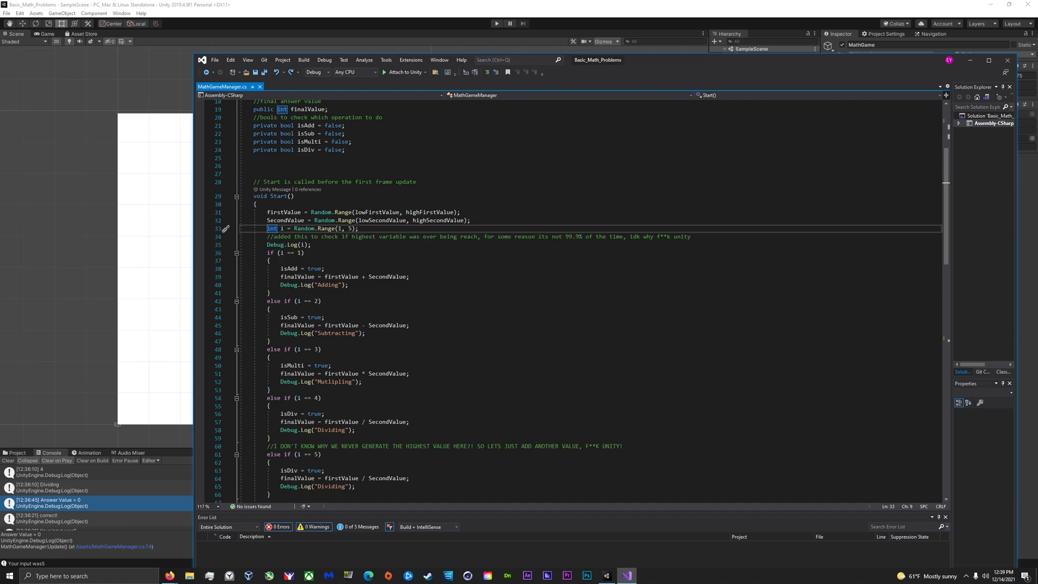
{"action": "left_click", "coordinate": [348, 228]}
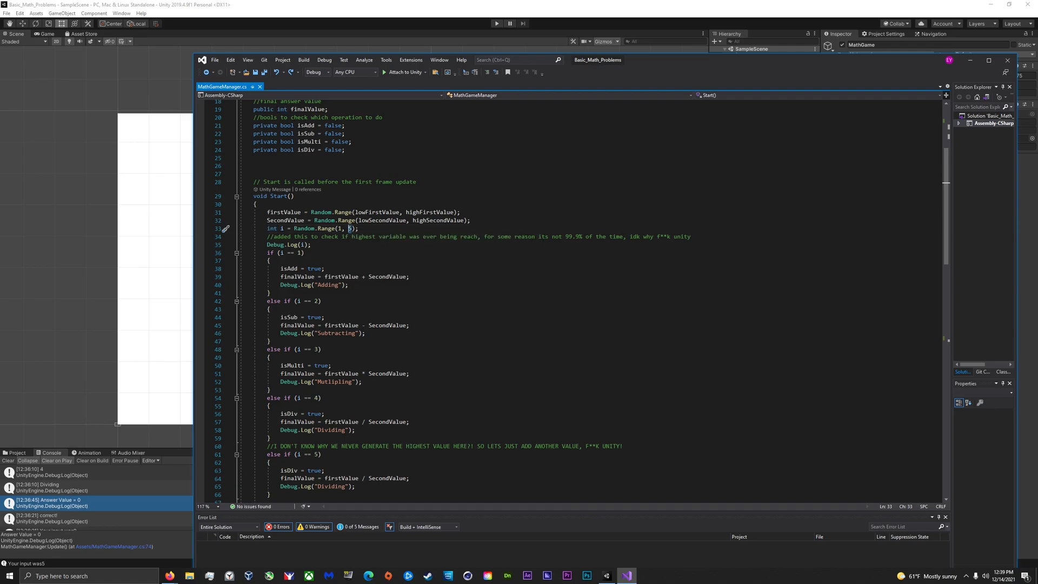
{"action": "scroll", "scroll_direction": "down", "scroll_amount": 3}
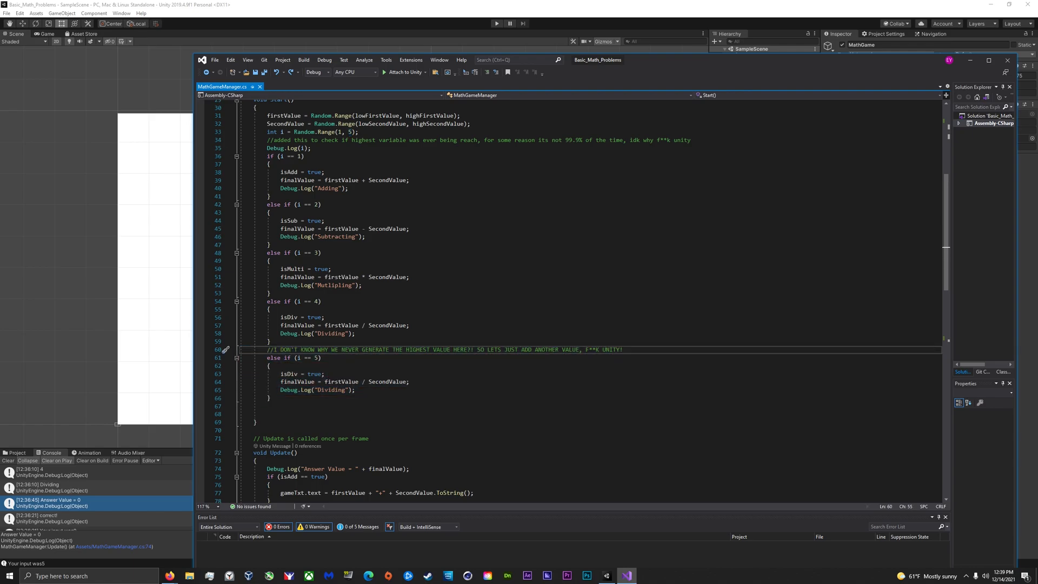
{"action": "left_click_drag", "start_coordinate": [268, 301], "coordinate": [269, 397]}
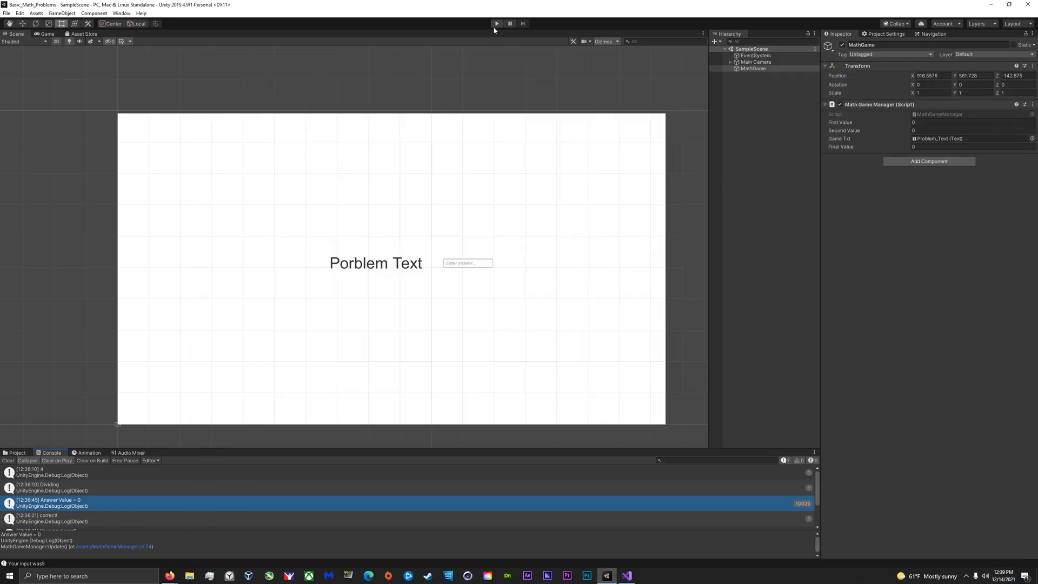
Step: Replay the game until 3/0 throws DivideByZeroException, then open that error's script line
{"action": "left_click", "coordinate": [496, 24]}
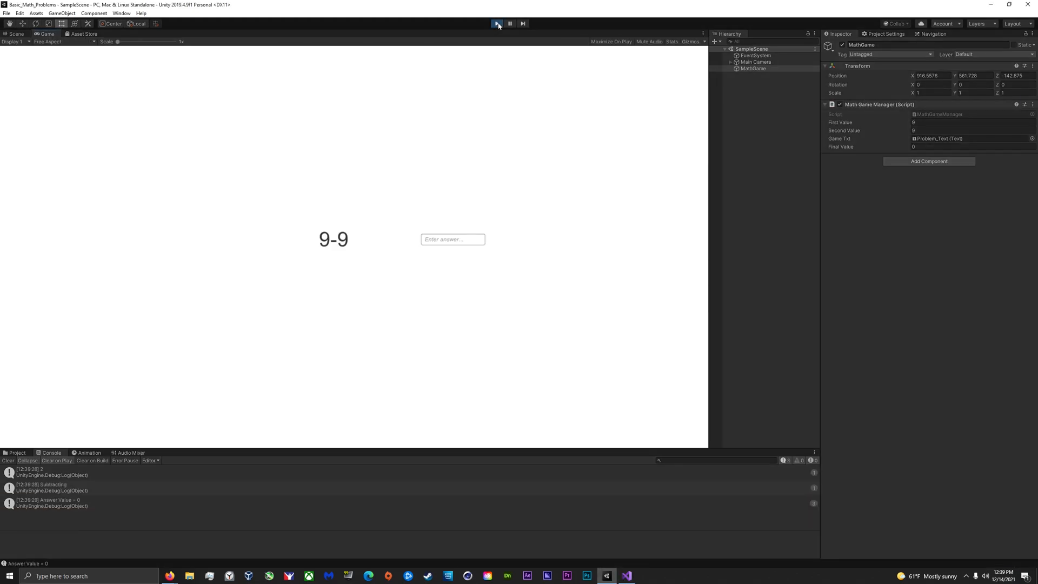
{"action": "left_click", "coordinate": [496, 23]}
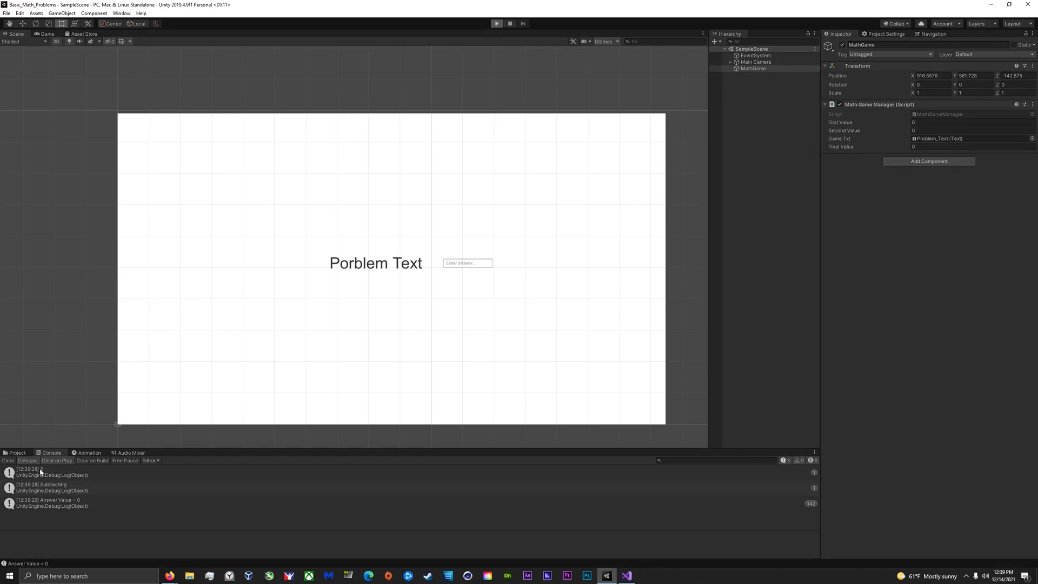
{"action": "left_click", "coordinate": [496, 23]}
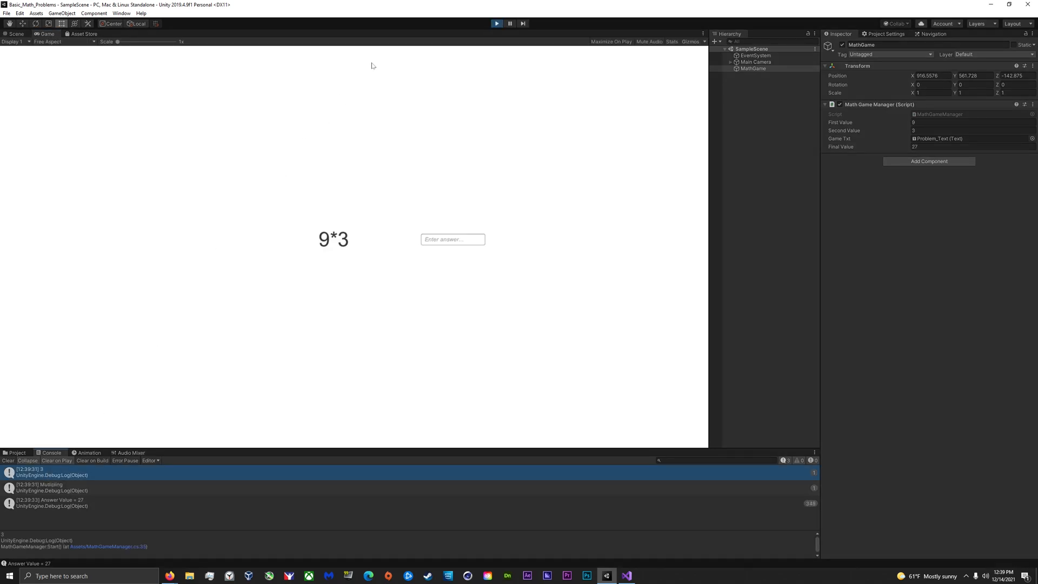
{"action": "left_click", "coordinate": [495, 24]}
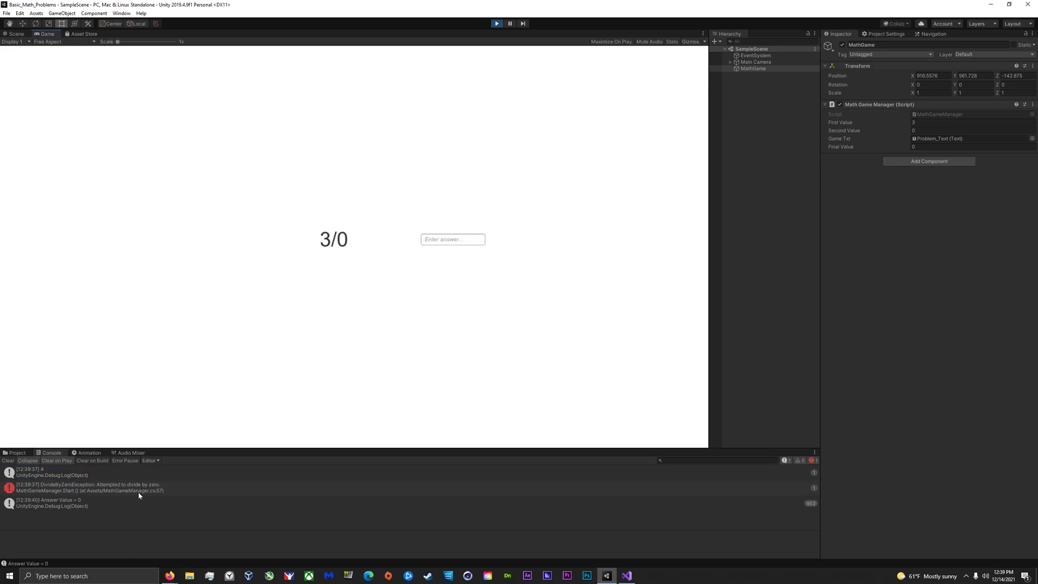
{"action": "left_click", "coordinate": [86, 487]}
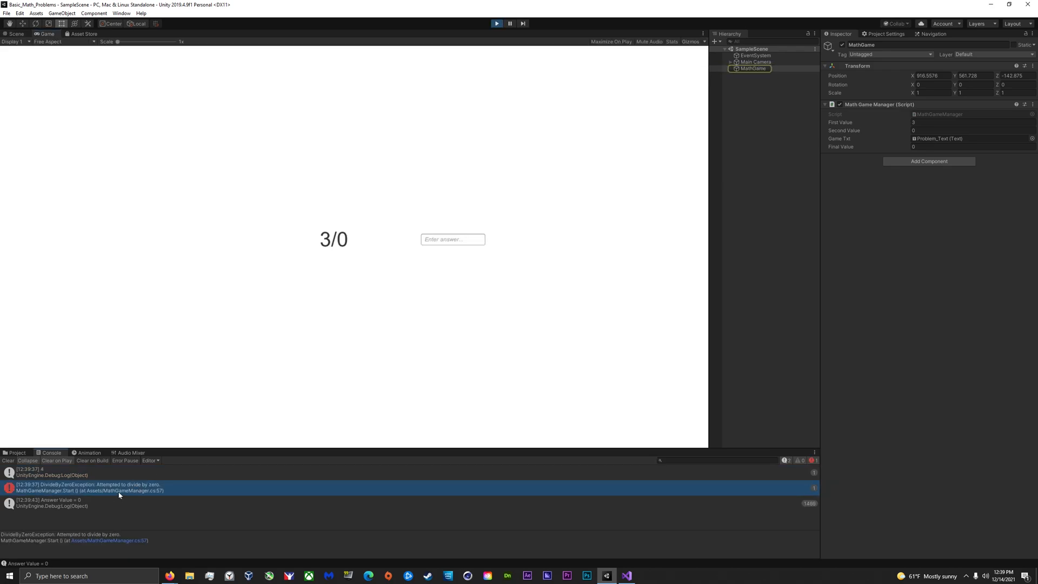
{"action": "left_click", "coordinate": [625, 575]}
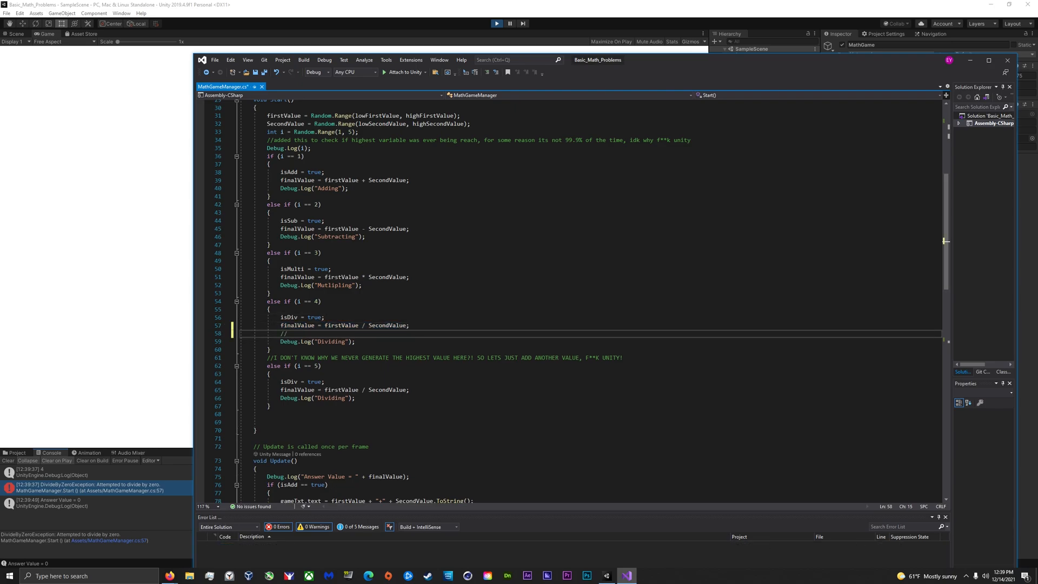
Step: Type the comment '//try to add a fix for divide by zero error' under the division line
{"action": "type", "text": "try to add a"}
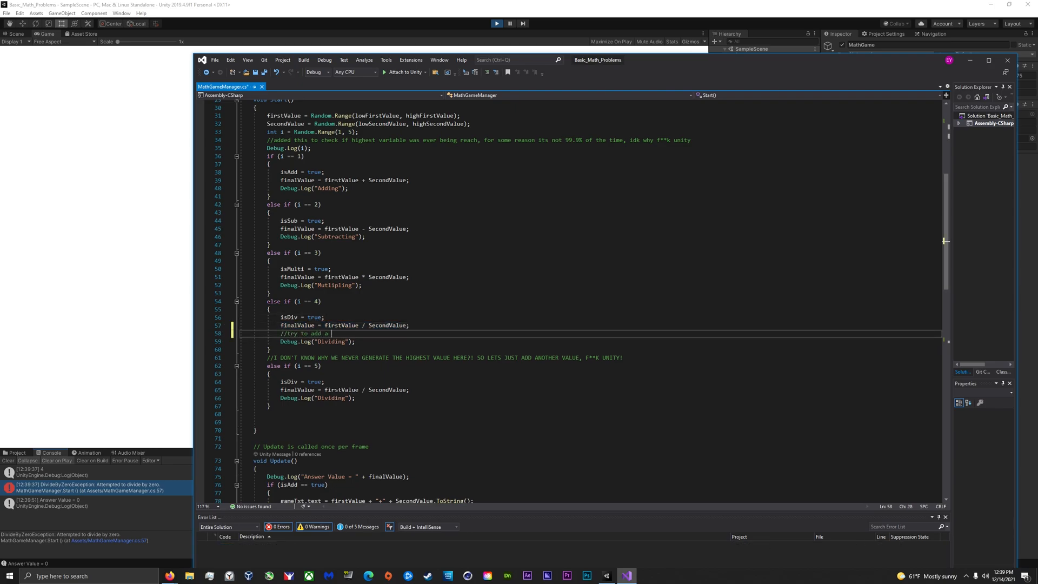
{"action": "type", "text": "fix for divide by zero"}
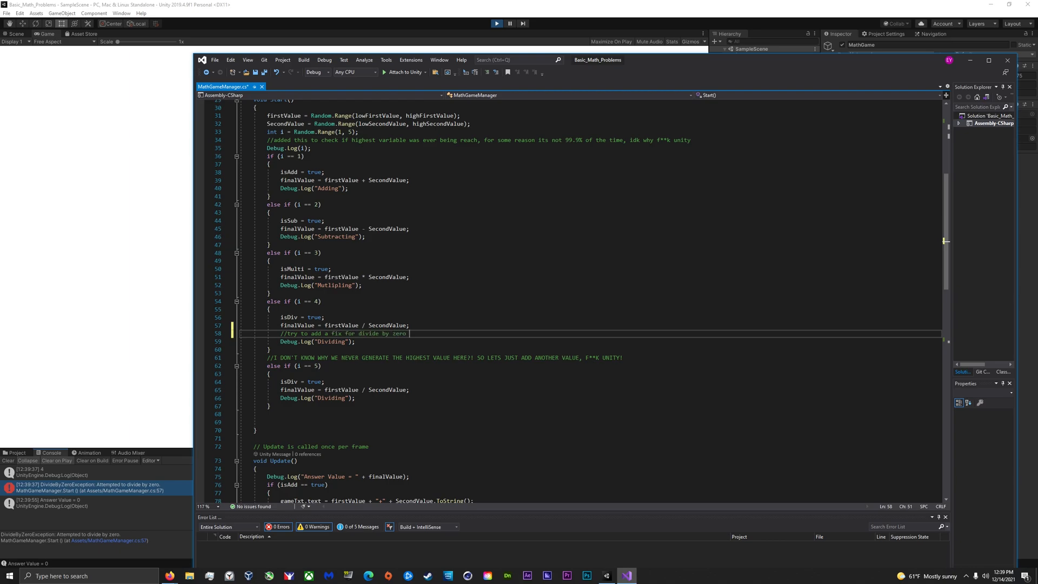
{"action": "type", "text": "error"}
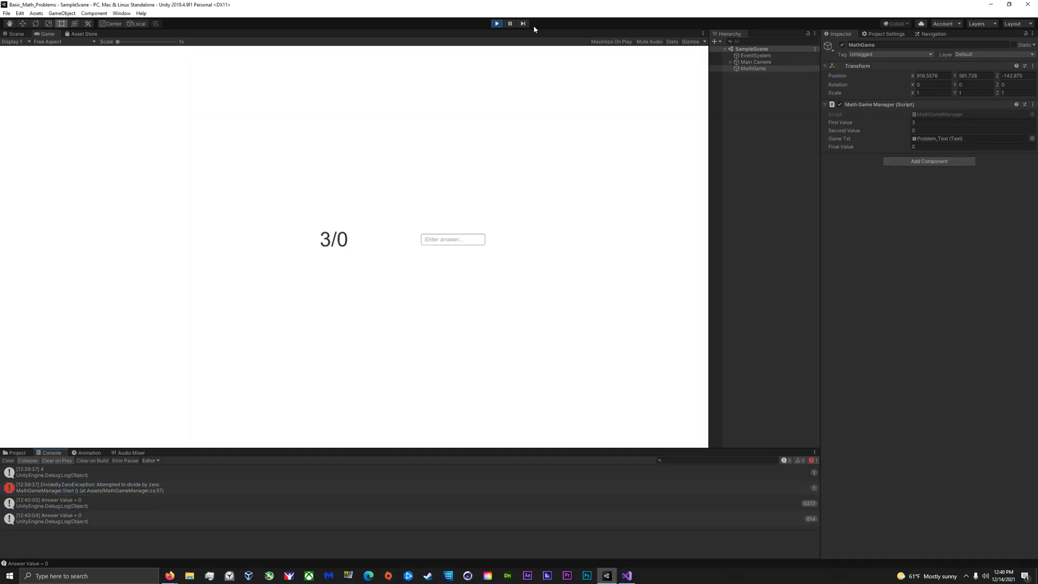
Step: Replay the game to generate 4*6, 2/7, 7/6 and 8/0 problems, then stop Play mode
{"action": "left_click", "coordinate": [495, 23]}
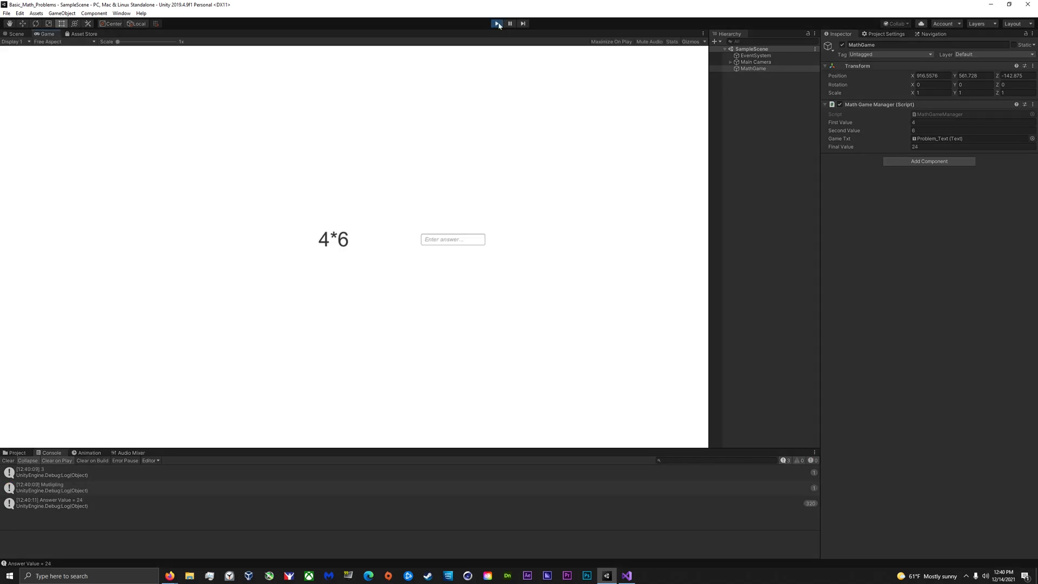
{"action": "left_click", "coordinate": [497, 24]}
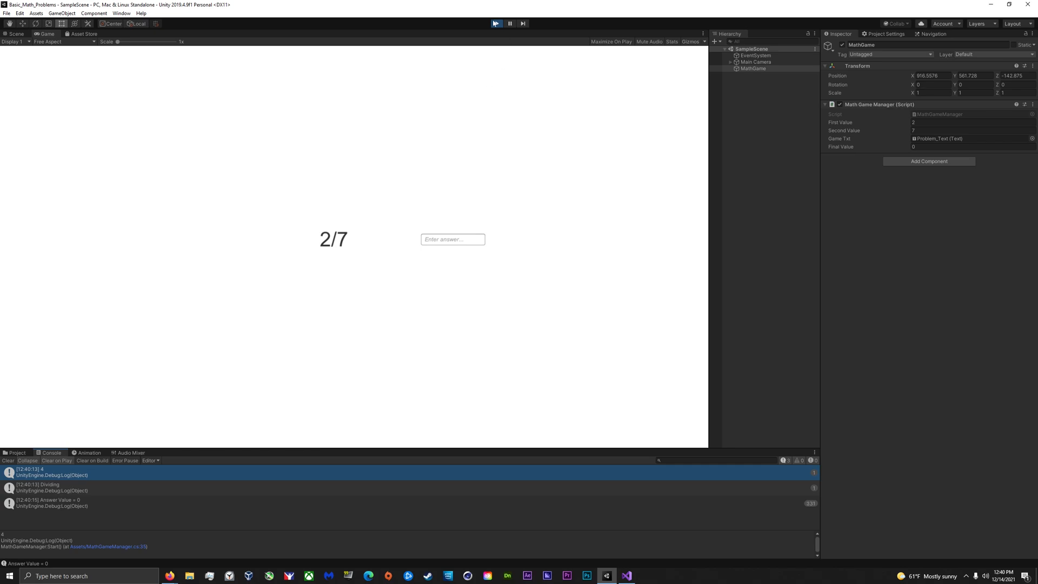
{"action": "left_click", "coordinate": [495, 23]}
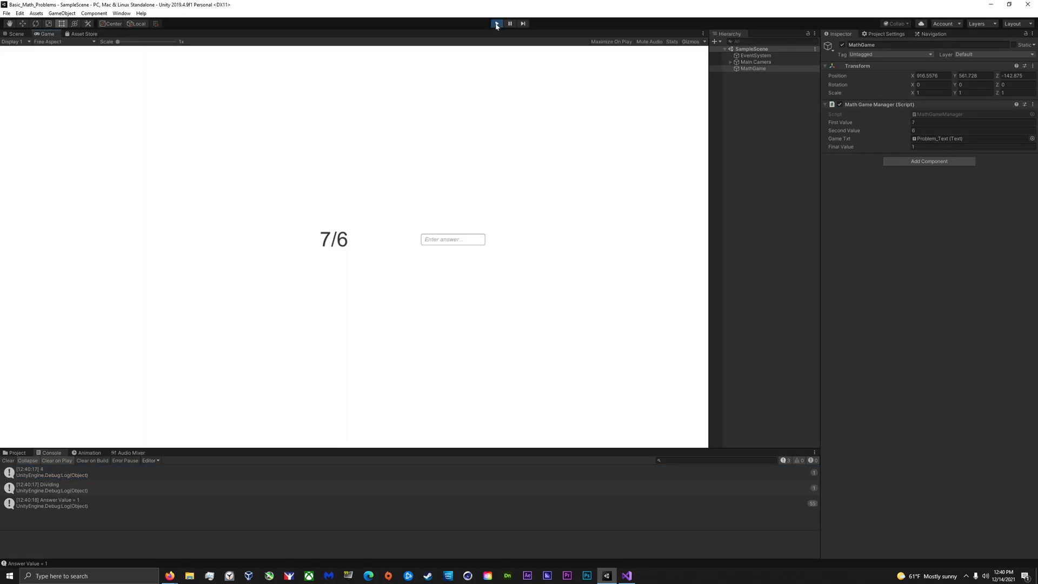
{"action": "left_click", "coordinate": [497, 23]}
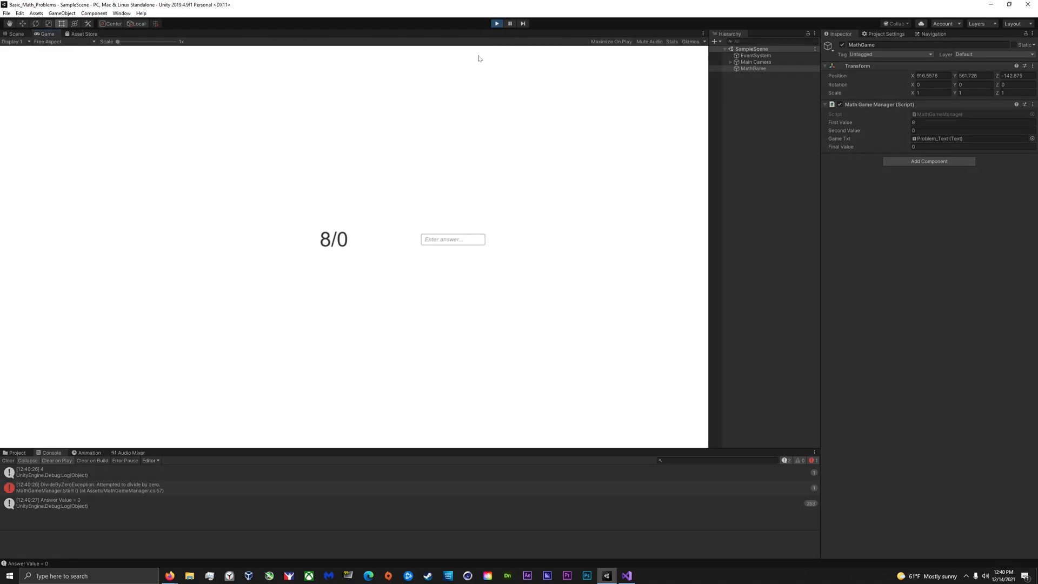
{"action": "left_click", "coordinate": [496, 23]}
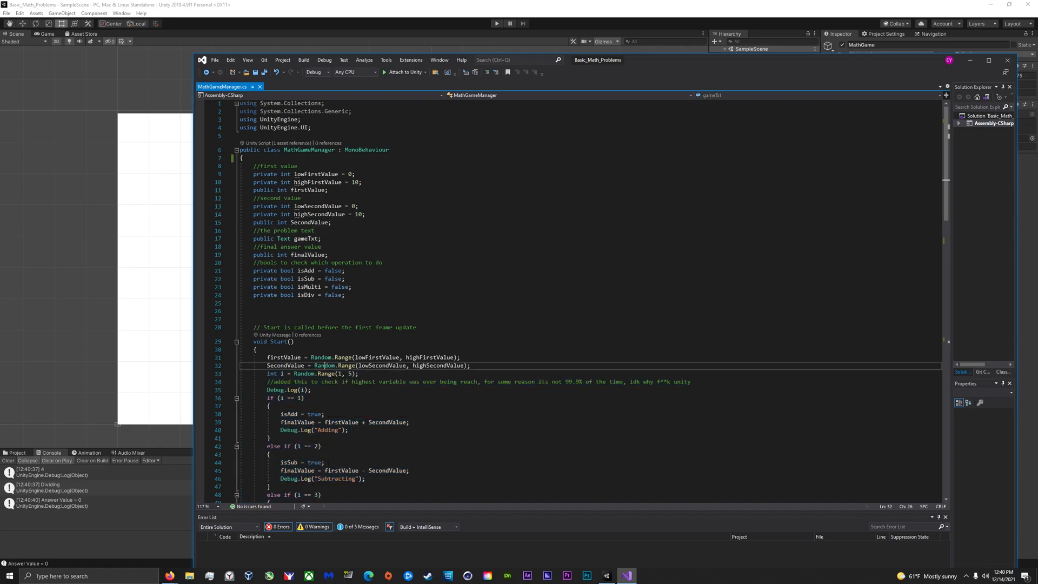
{"action": "scroll", "scroll_direction": "down", "scroll_amount": 3}
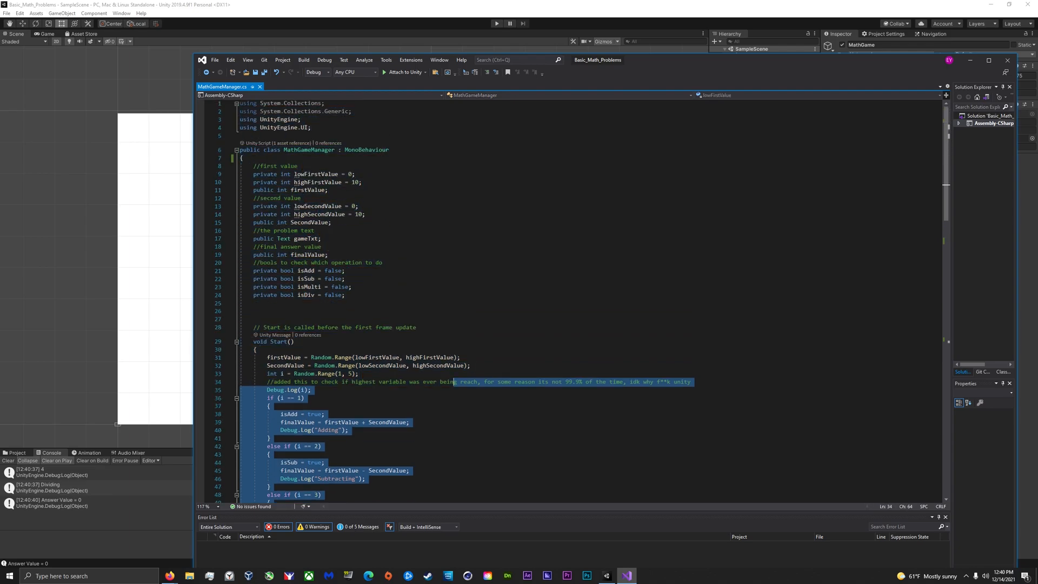
{"action": "scroll", "scroll_direction": "down", "scroll_amount": 3}
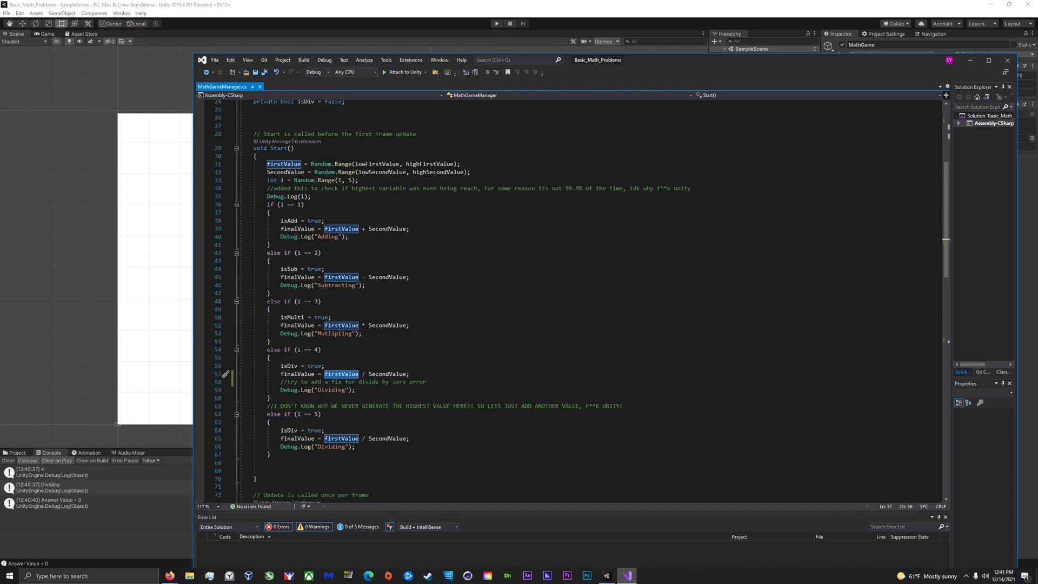
{"action": "double_click", "coordinate": [283, 171]}
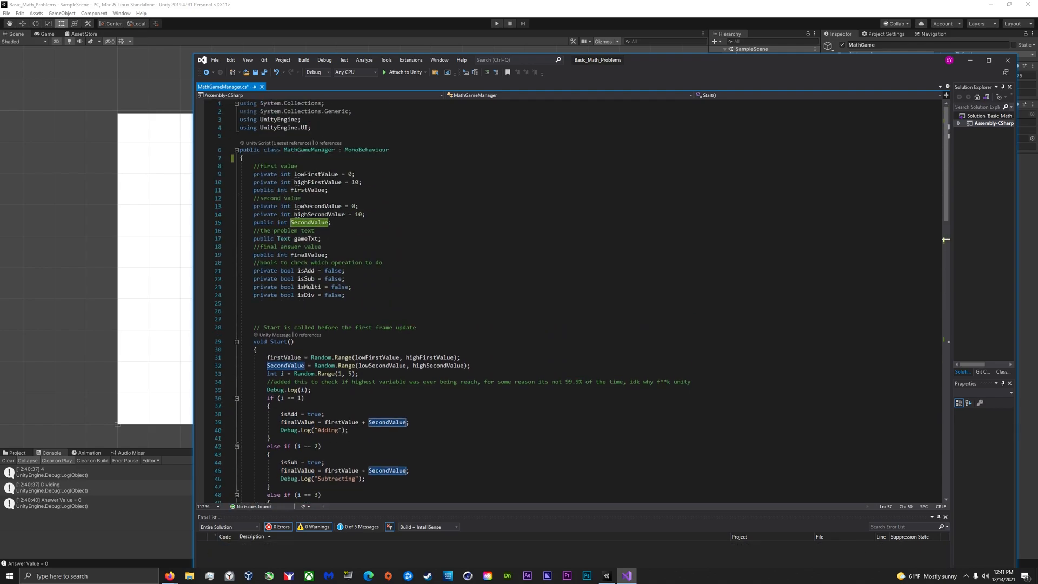
{"action": "scroll", "scroll_direction": "down", "scroll_amount": 3}
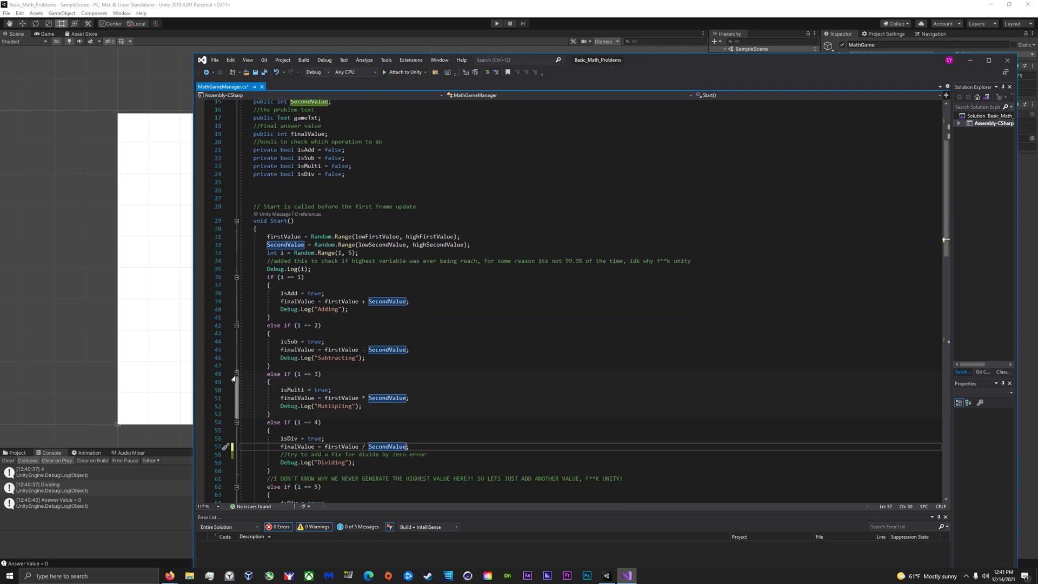
{"action": "scroll", "scroll_direction": "down", "scroll_amount": 3}
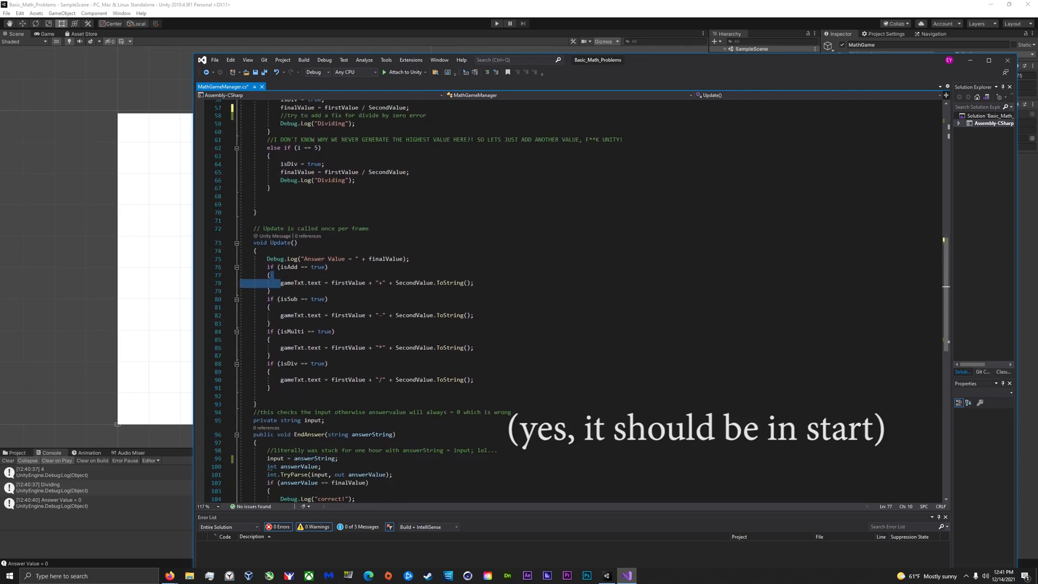
{"action": "scroll", "scroll_direction": "down", "scroll_amount": 3}
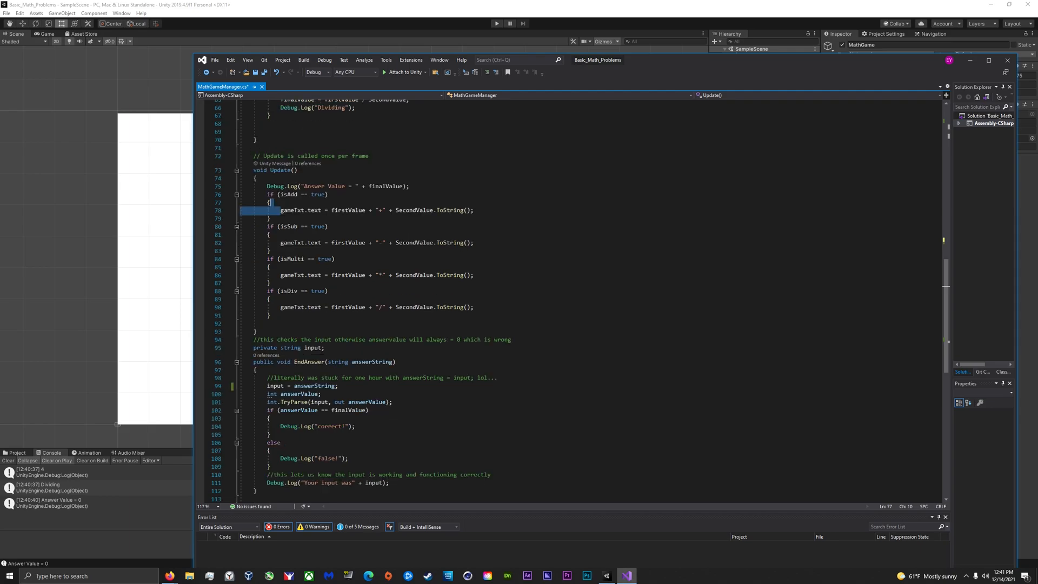
{"action": "left_click", "coordinate": [276, 186]}
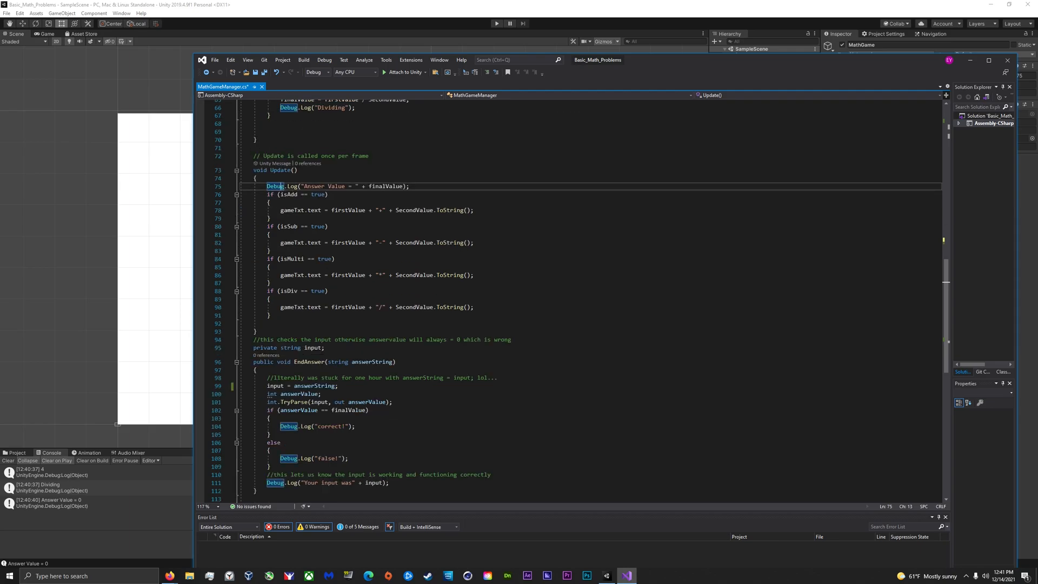
{"action": "left_click", "coordinate": [410, 186]}
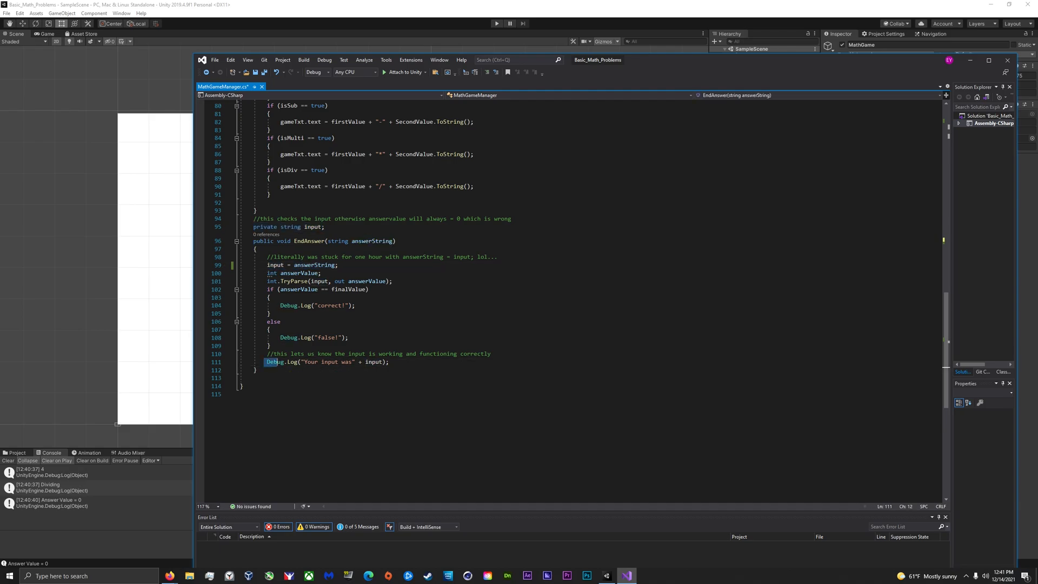
{"action": "triple_click", "coordinate": [325, 362]}
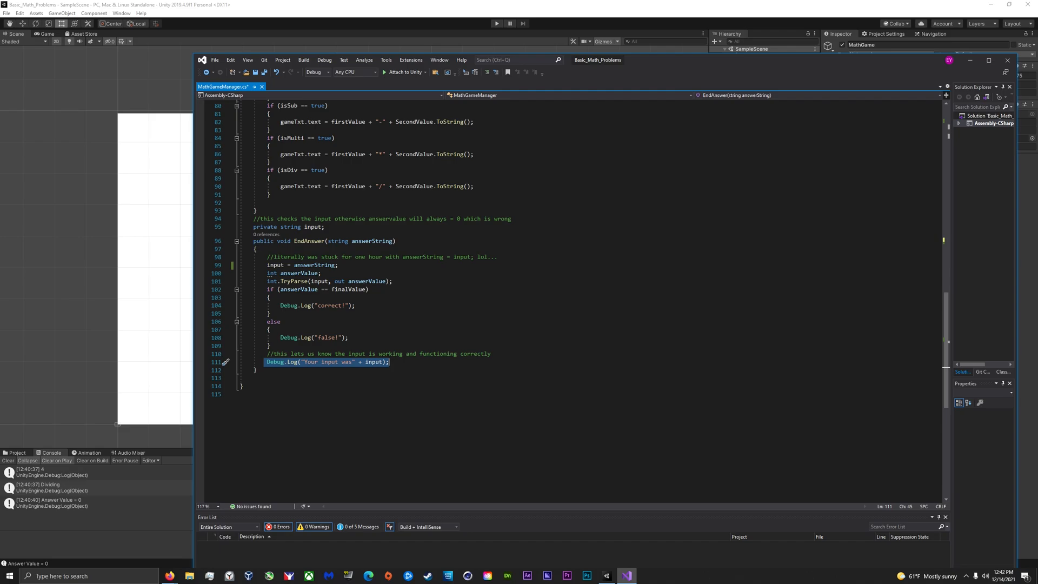
{"action": "left_click", "coordinate": [301, 265]}
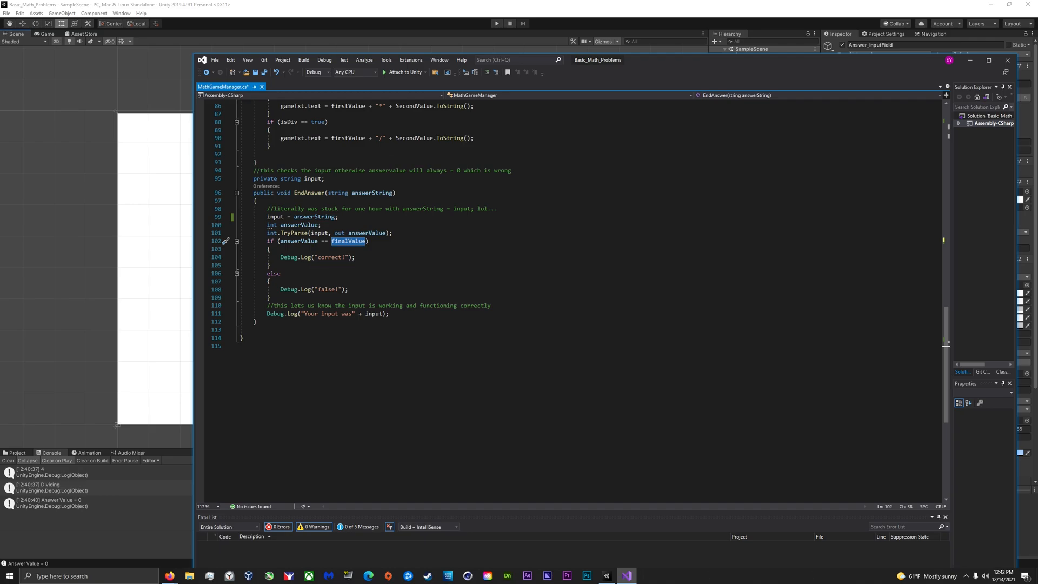
{"action": "double_click", "coordinate": [329, 257]}
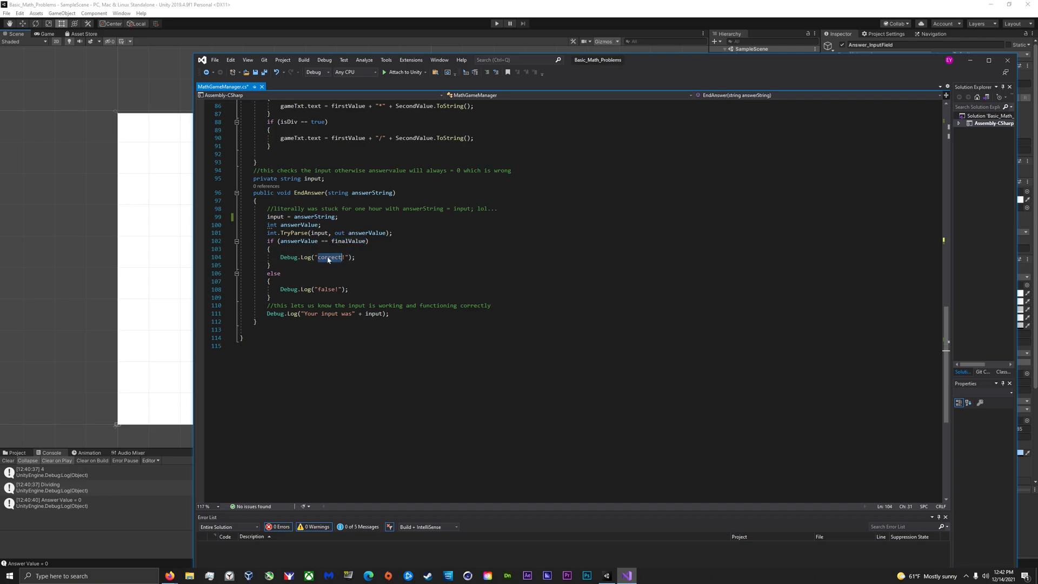
{"action": "double_click", "coordinate": [325, 289]}
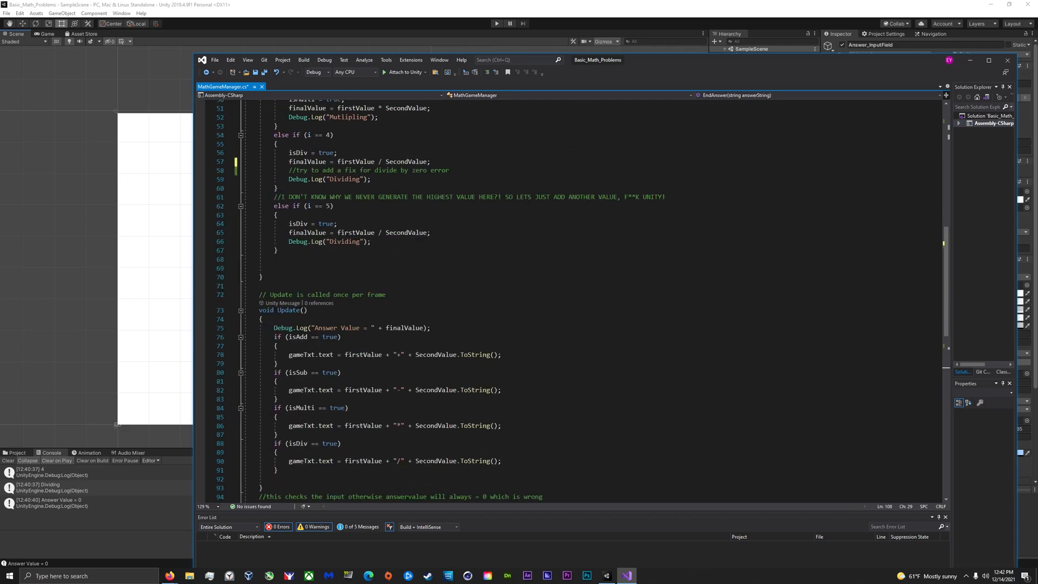
{"action": "scroll", "scroll_direction": "down", "scroll_amount": 3}
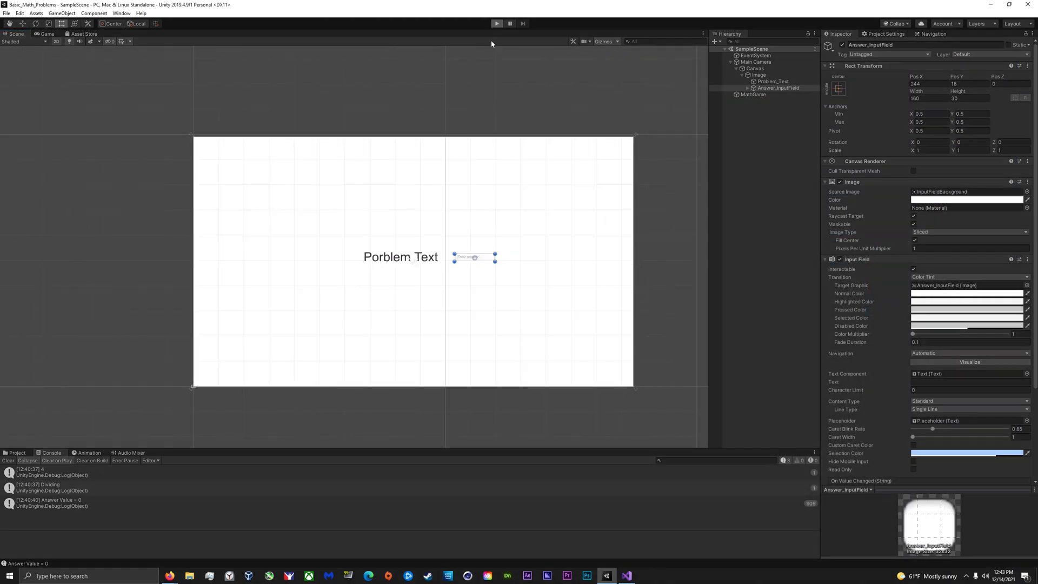
Step: Start the game and submit -7 as the answer to the 2-9 problem
{"action": "left_click", "coordinate": [496, 23]}
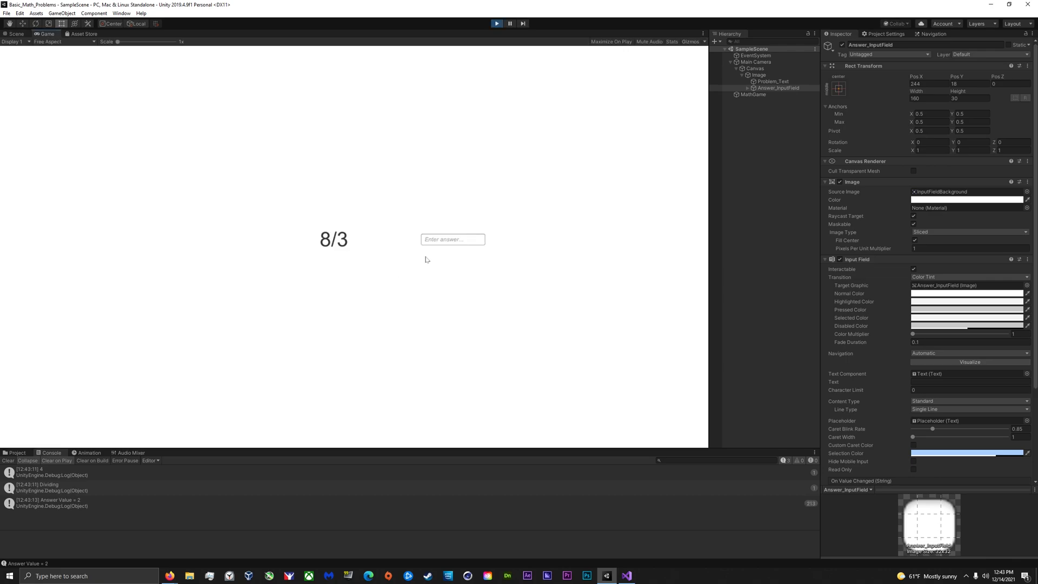
{"action": "mouse_move", "coordinate": [411, 283]}
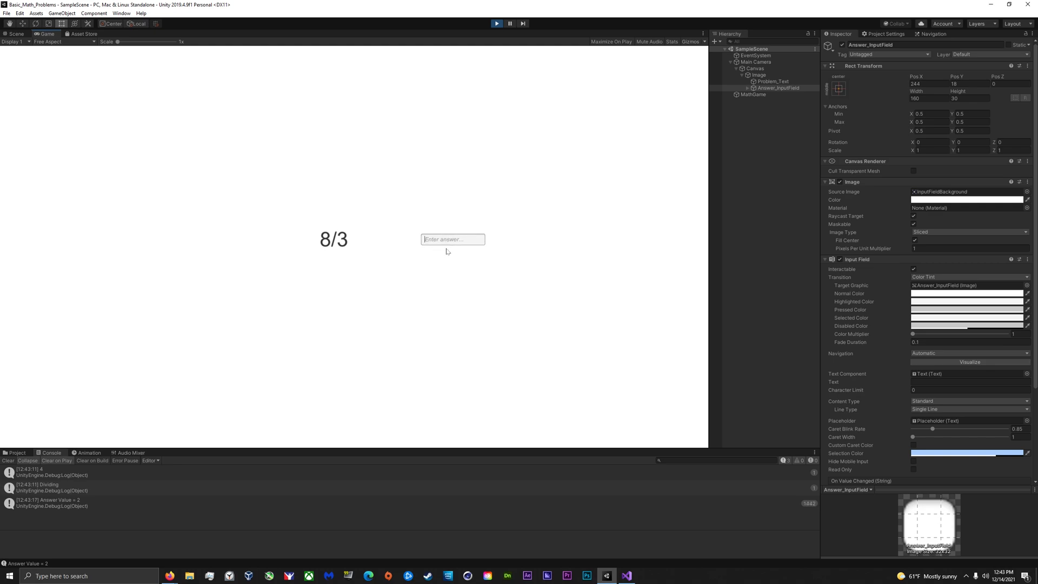
{"action": "type", "text": "2"}
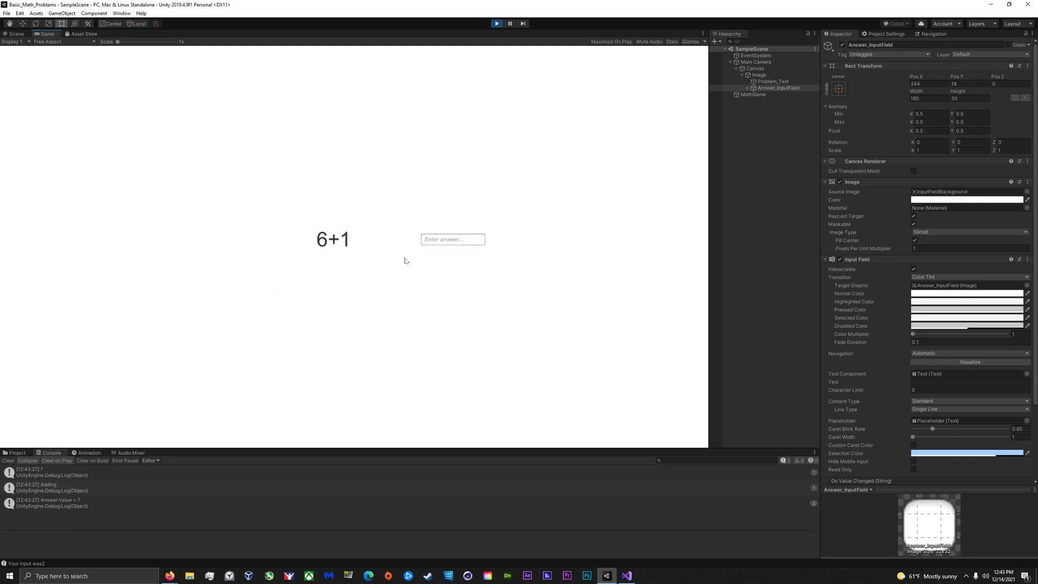
{"action": "type", "text": "7"}
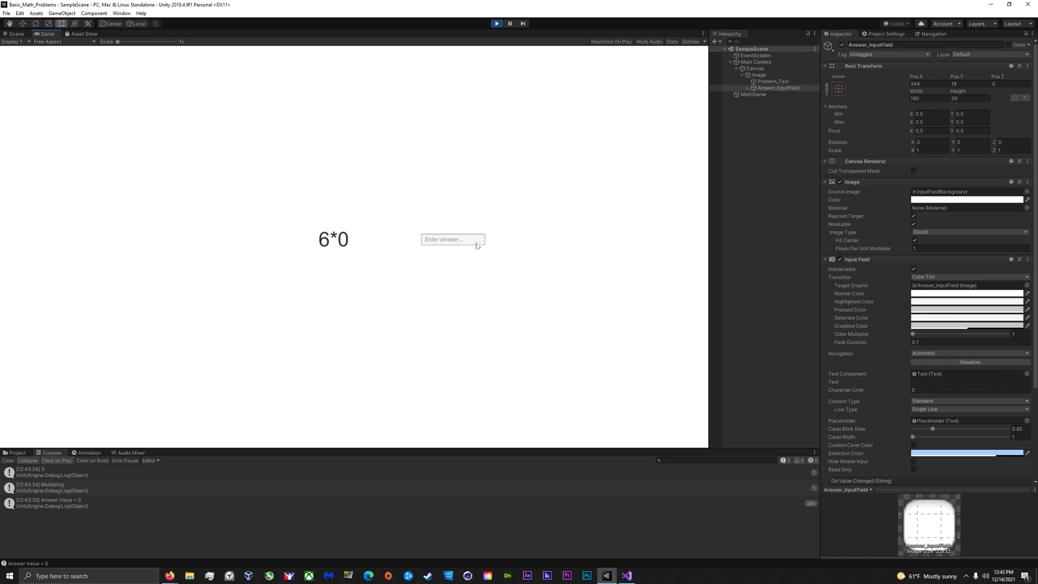
{"action": "left_click", "coordinate": [497, 24]}
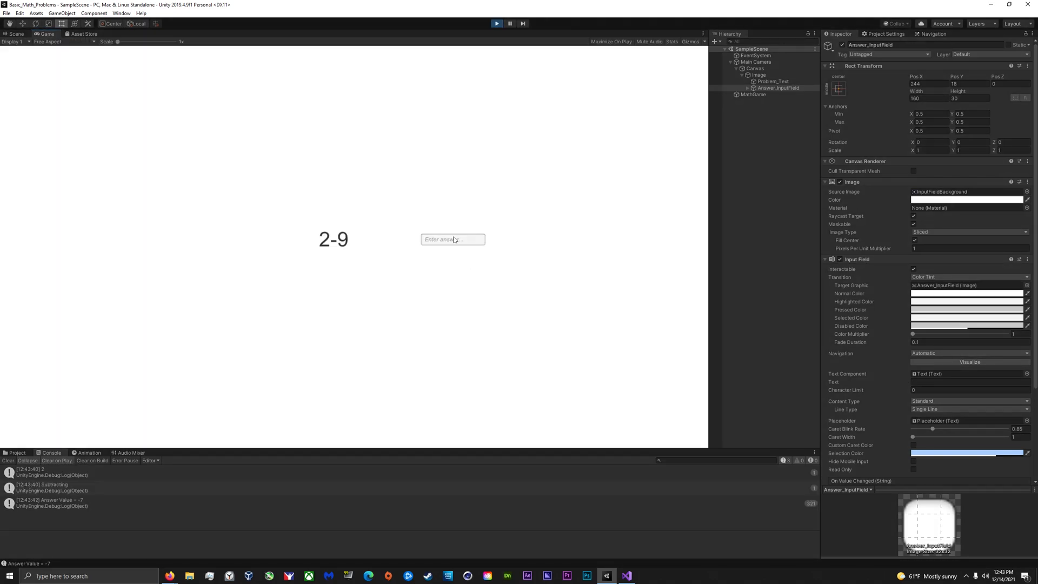
{"action": "type", "text": "-"}
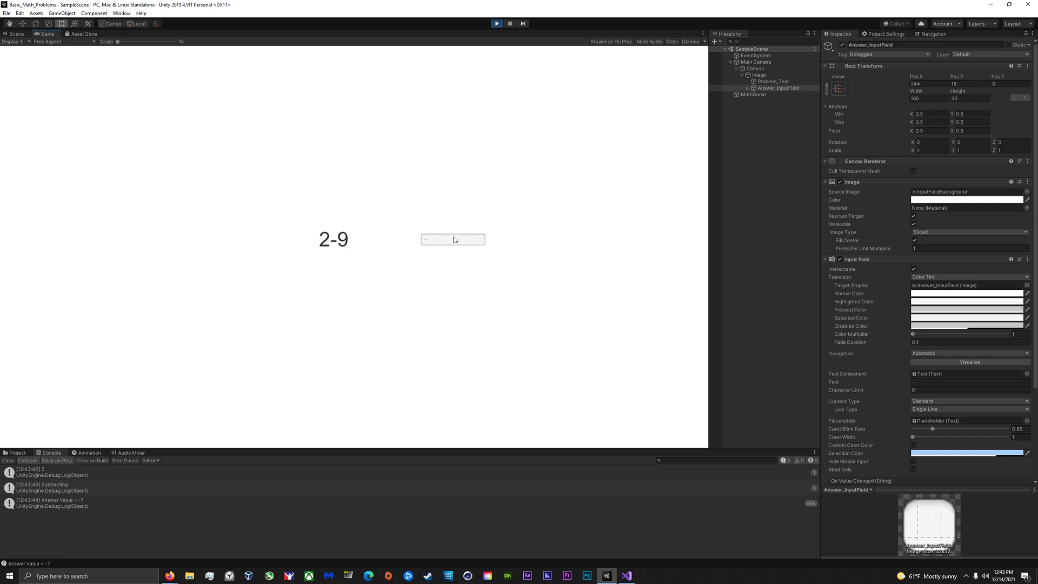
{"action": "type", "text": "7"}
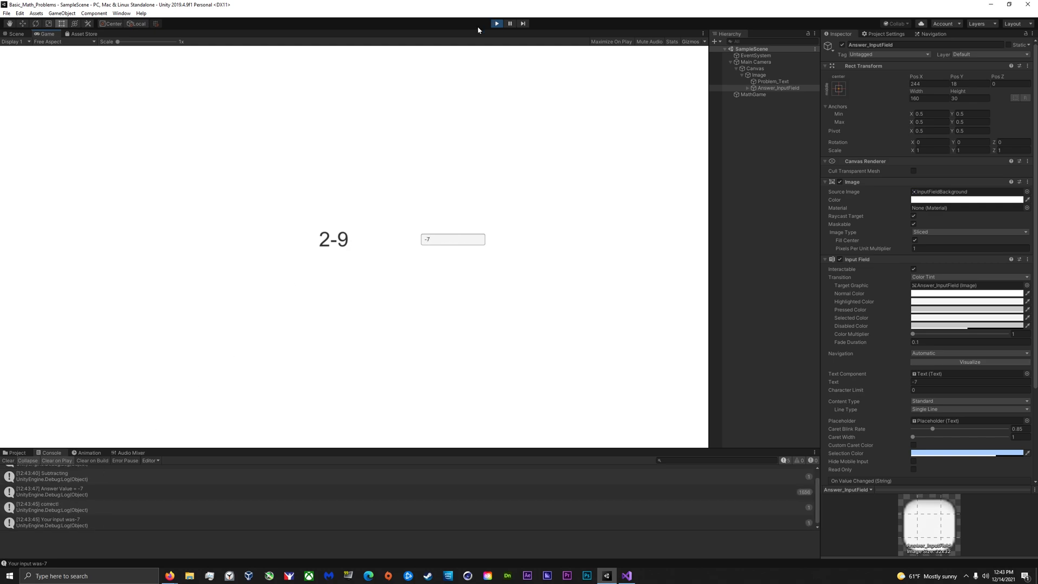
{"action": "left_click", "coordinate": [15, 33]}
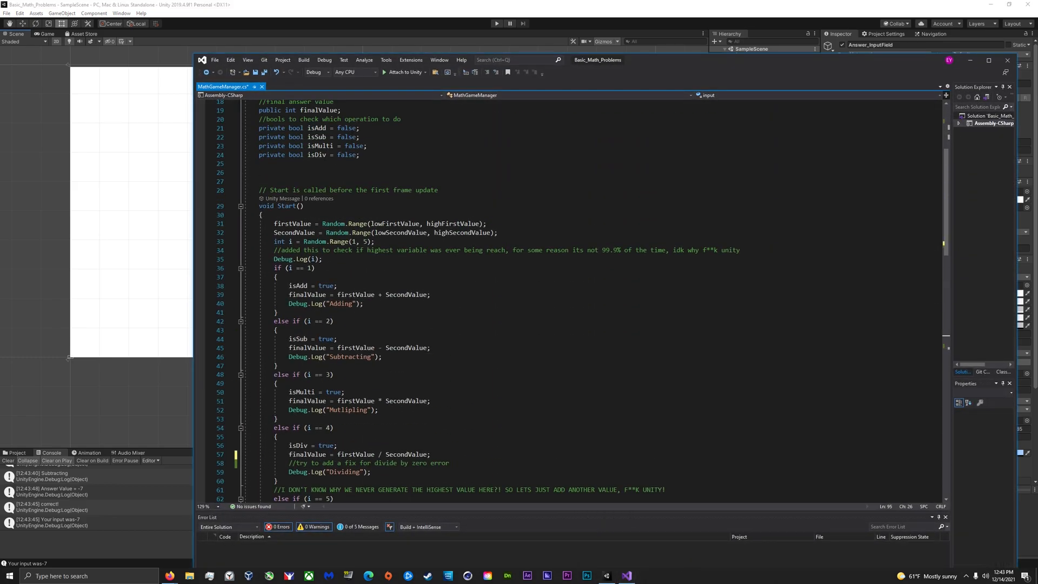
{"action": "scroll", "scroll_direction": "down", "scroll_amount": 3}
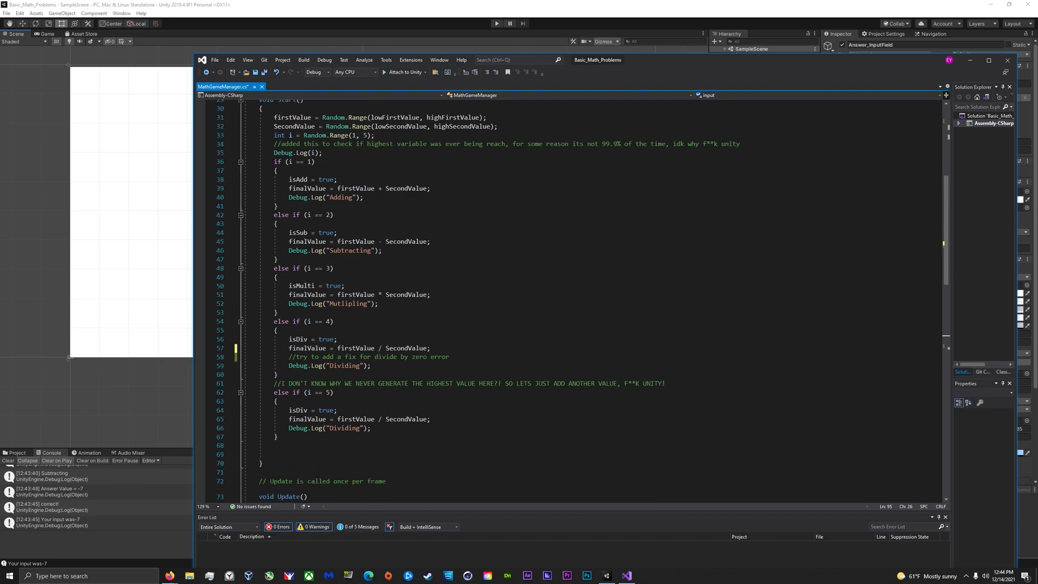